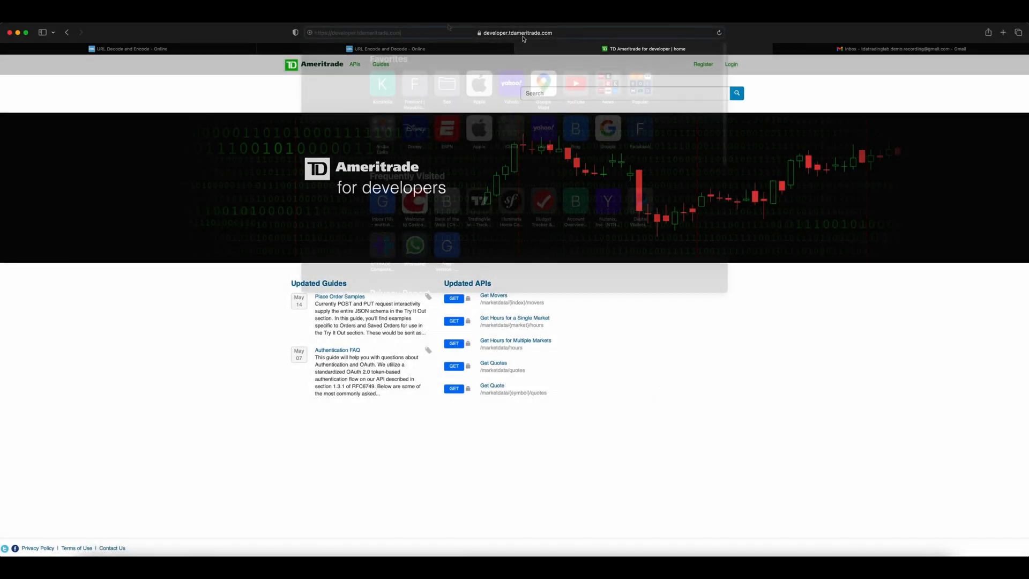
Step: Load the developer.tdameritrade.com portal home page
left_click(357, 32)
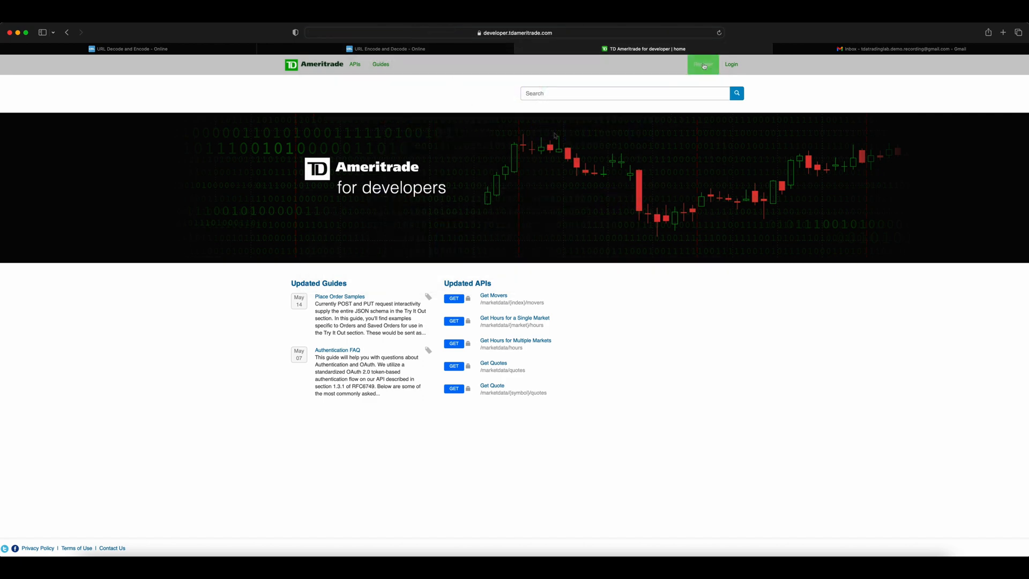
Step: Start a new developer registration with name, username and the tdatrading email
left_click(702, 65)
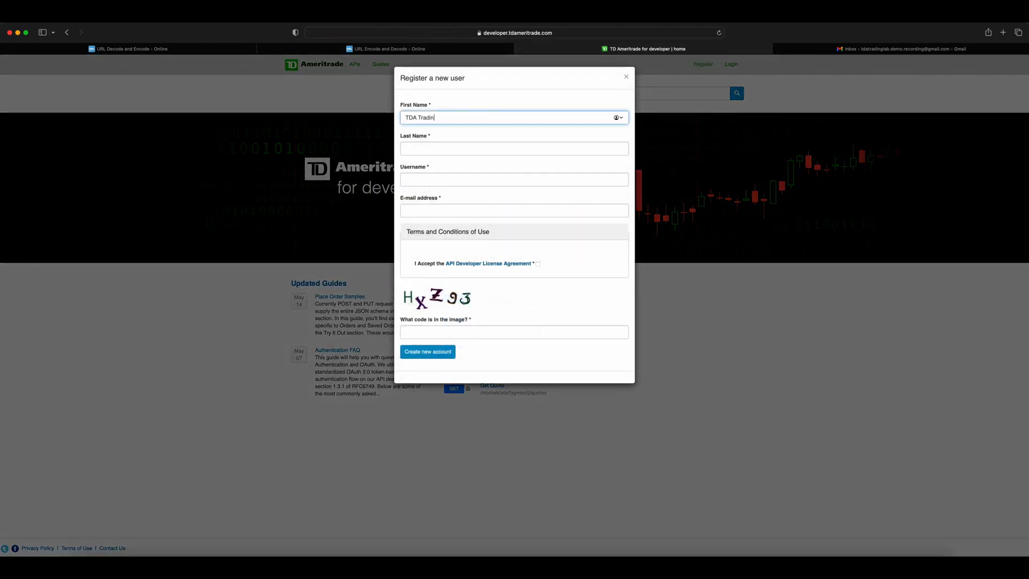
type("tr")
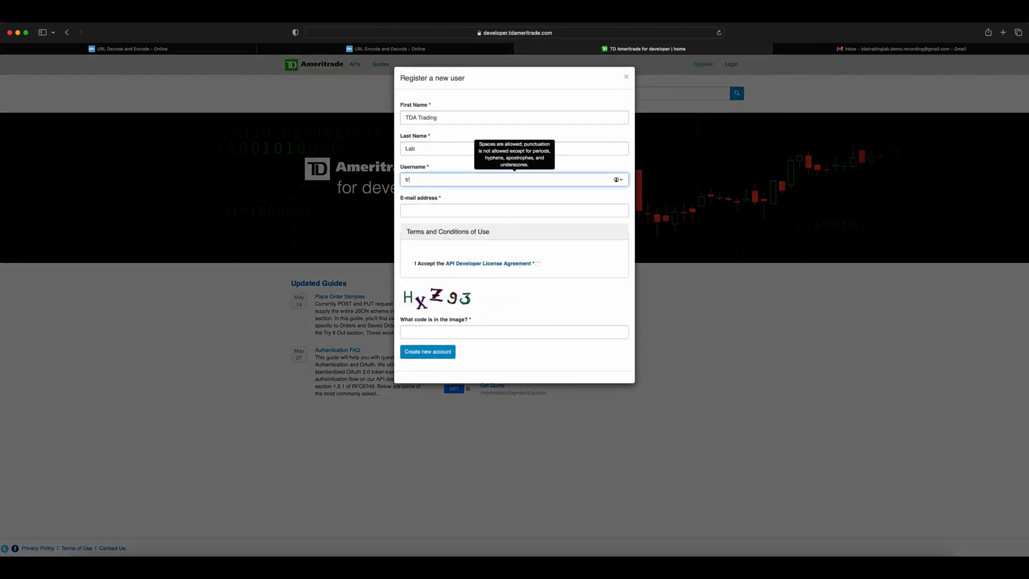
left_click(513, 210)
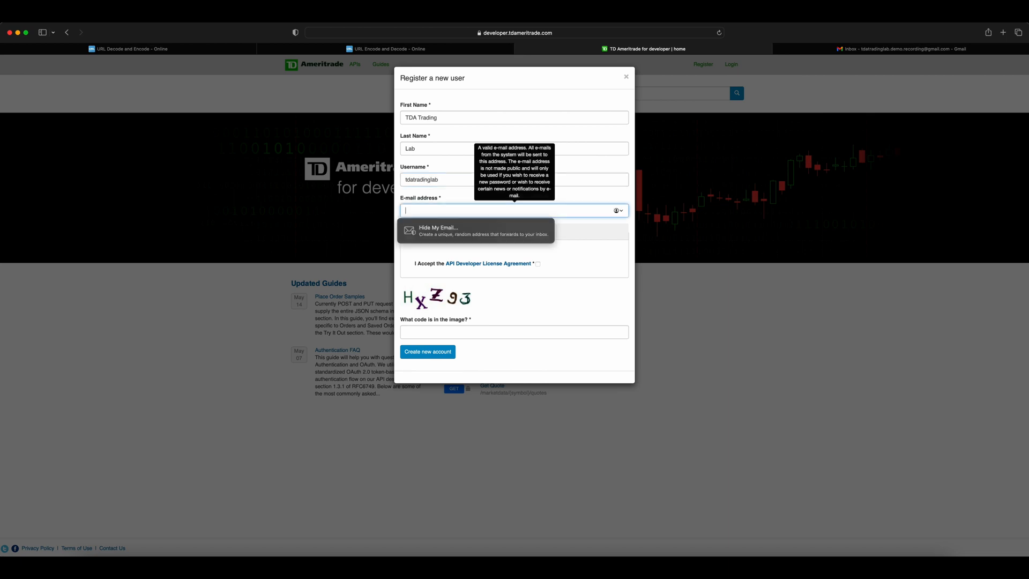
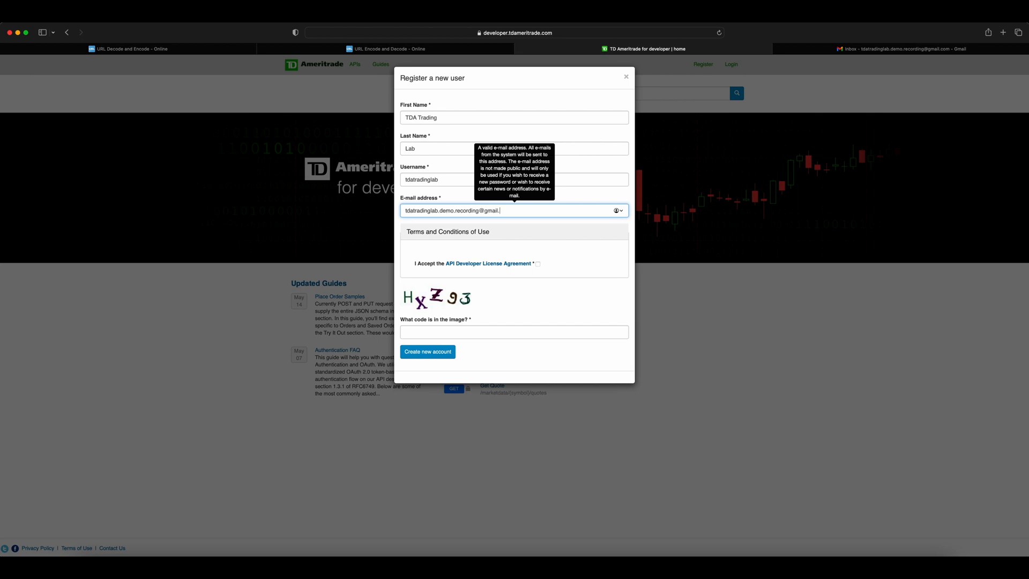
Step: Accept the API Developer License Agreement, enter image code HXZ93 and submit the registration
left_click(537, 264)
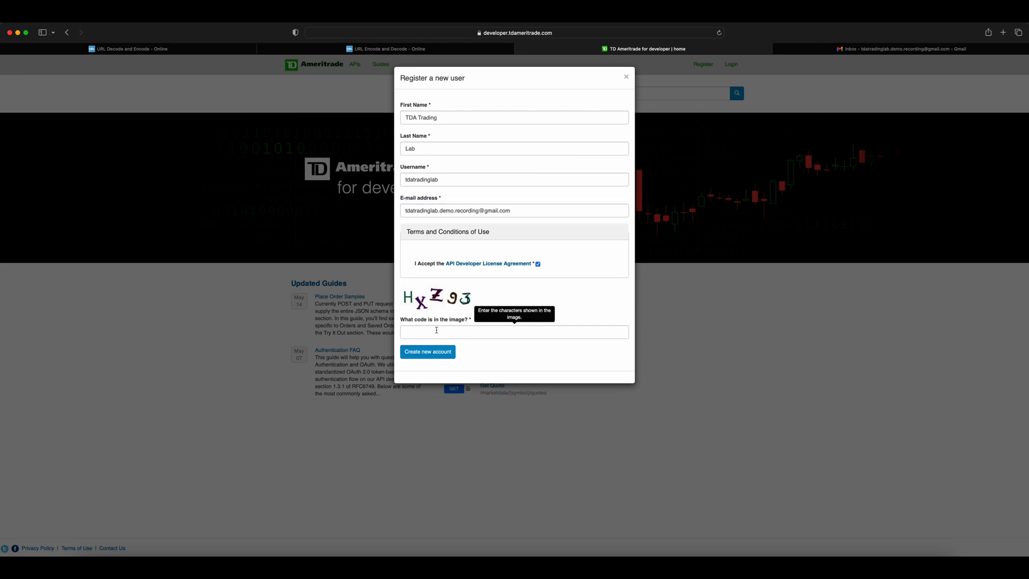
left_click(513, 331)
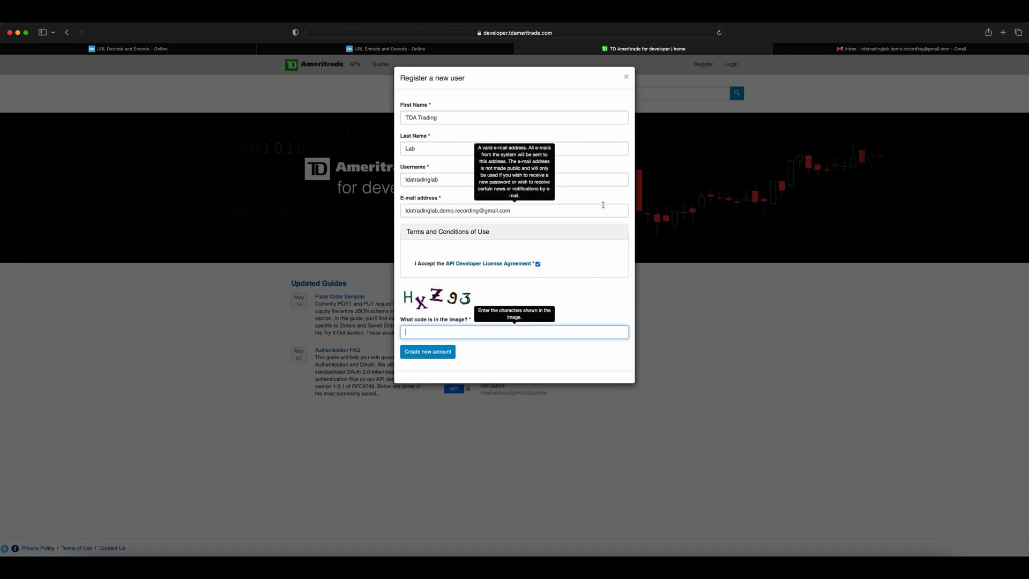
type("HX")
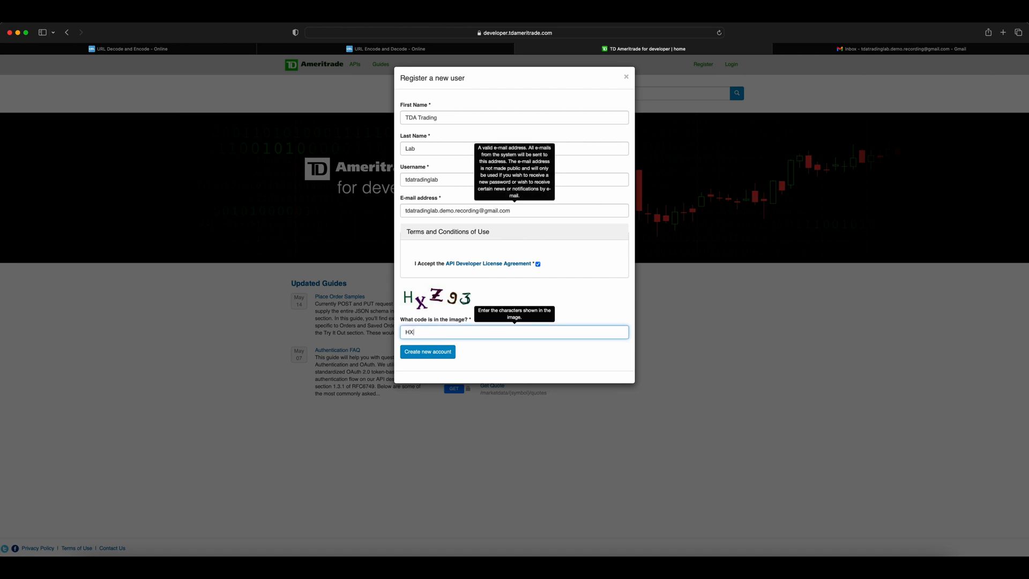
type("Z93")
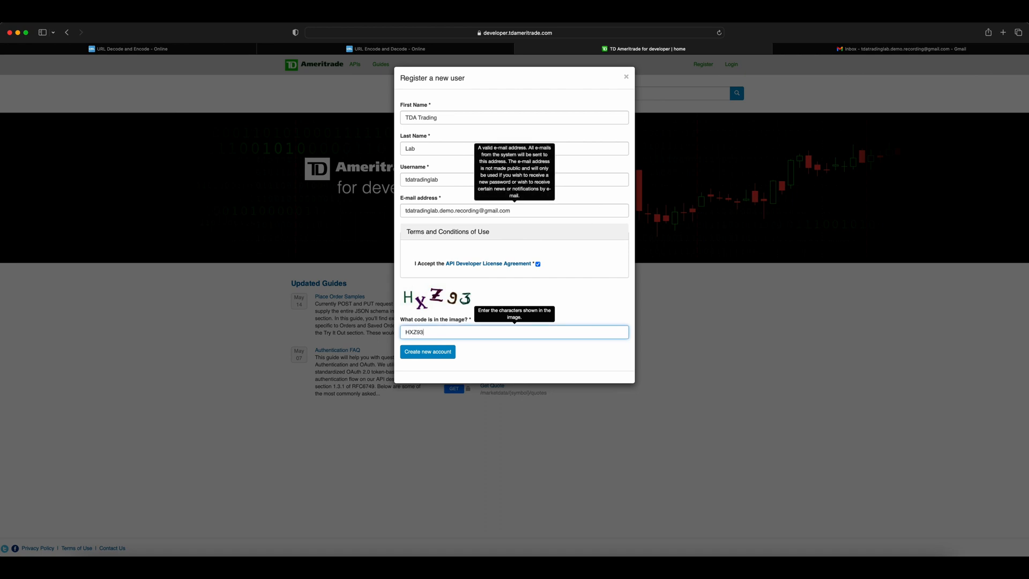
mouse_move(427, 352)
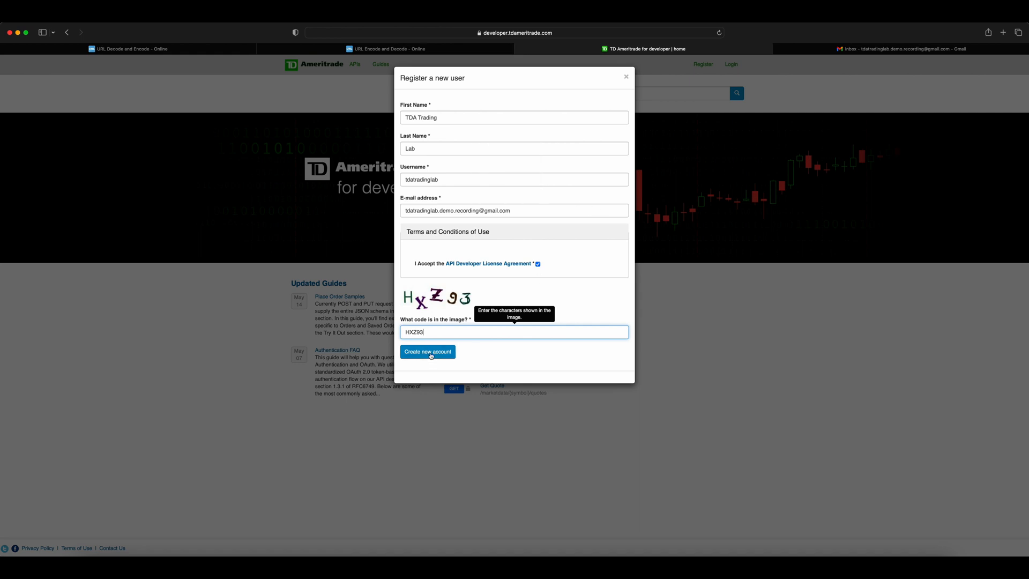
left_click(428, 352)
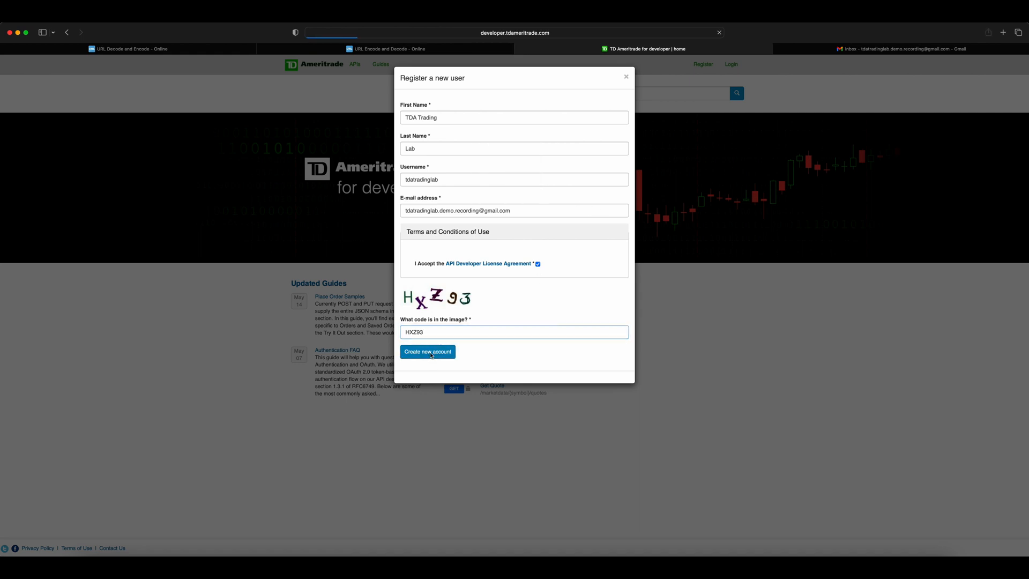
Step: Confirm the welcome-email banner and switch to the Gmail inbox
left_click(427, 351)
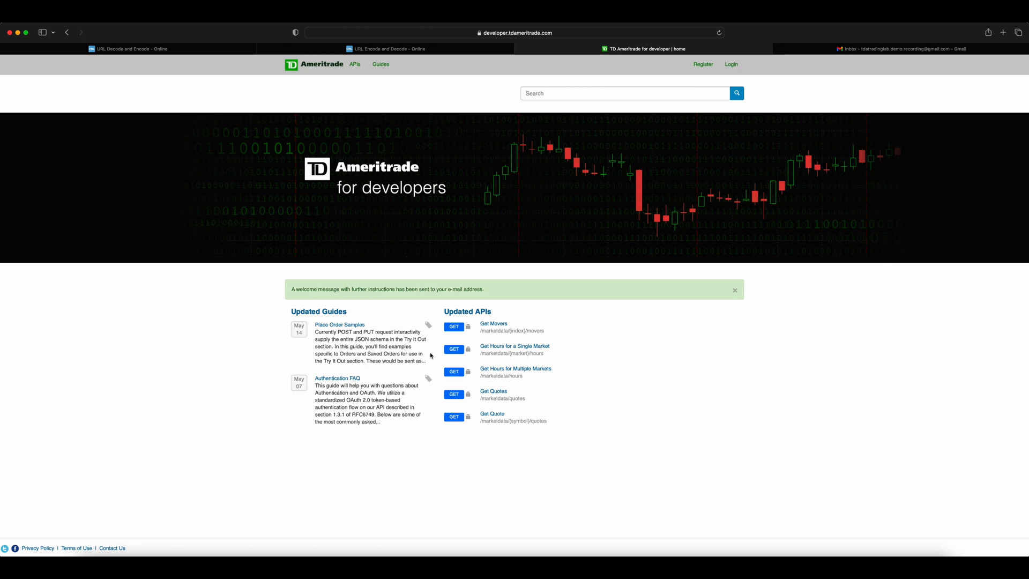
mouse_move(890, 81)
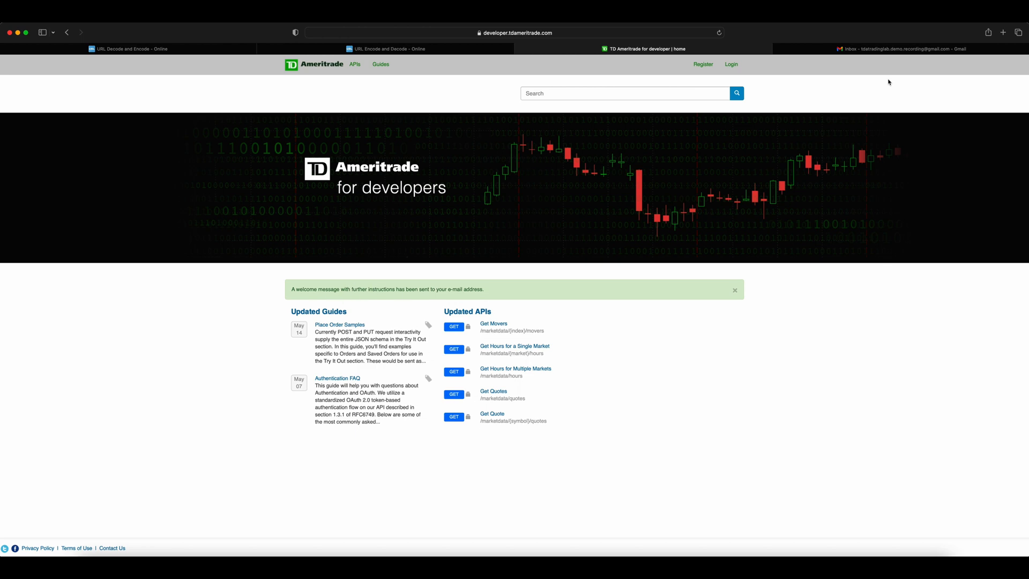
left_click(905, 48)
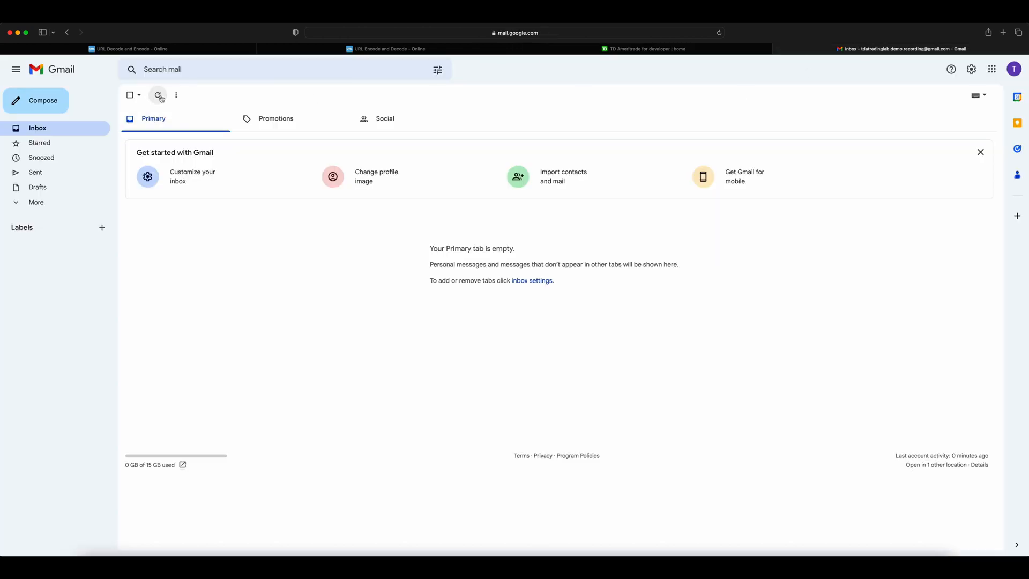
Step: Refresh the inbox so the TD Ameritrade activation email appears
left_click(158, 95)
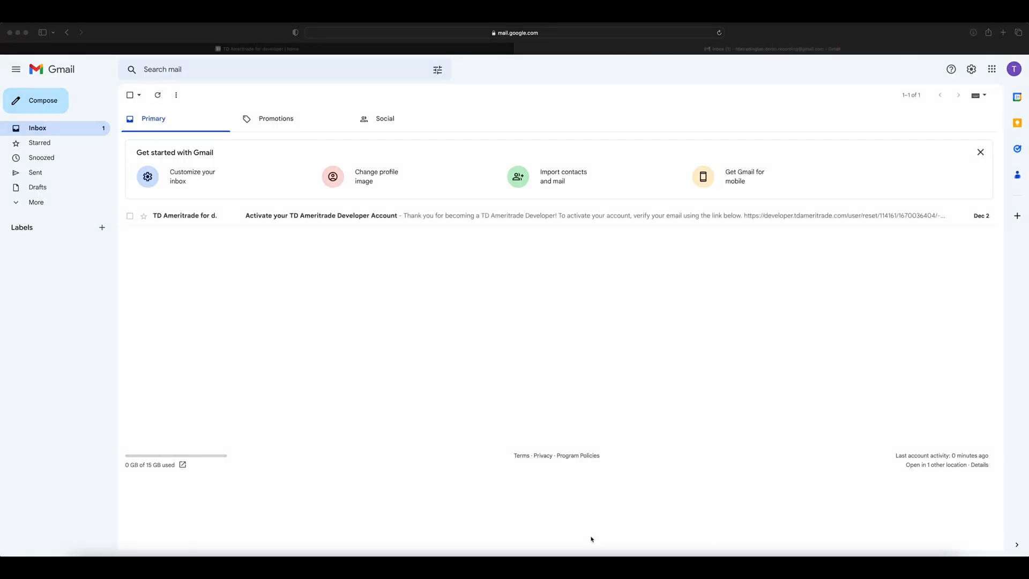
mouse_move(192, 217)
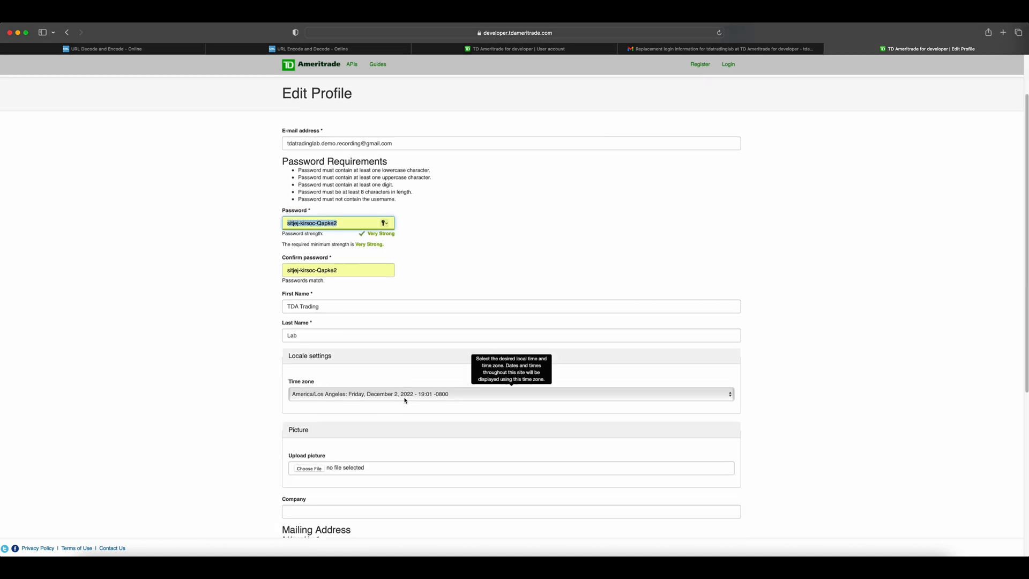
Step: Save the new password and profile, logging in as tdatradinglab
scroll("down", 3)
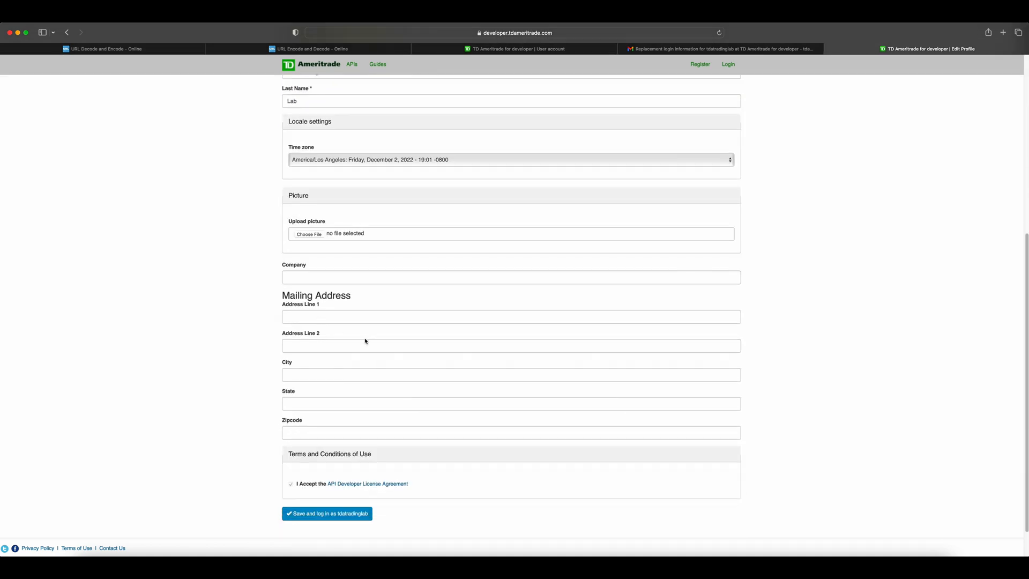
left_click(325, 513)
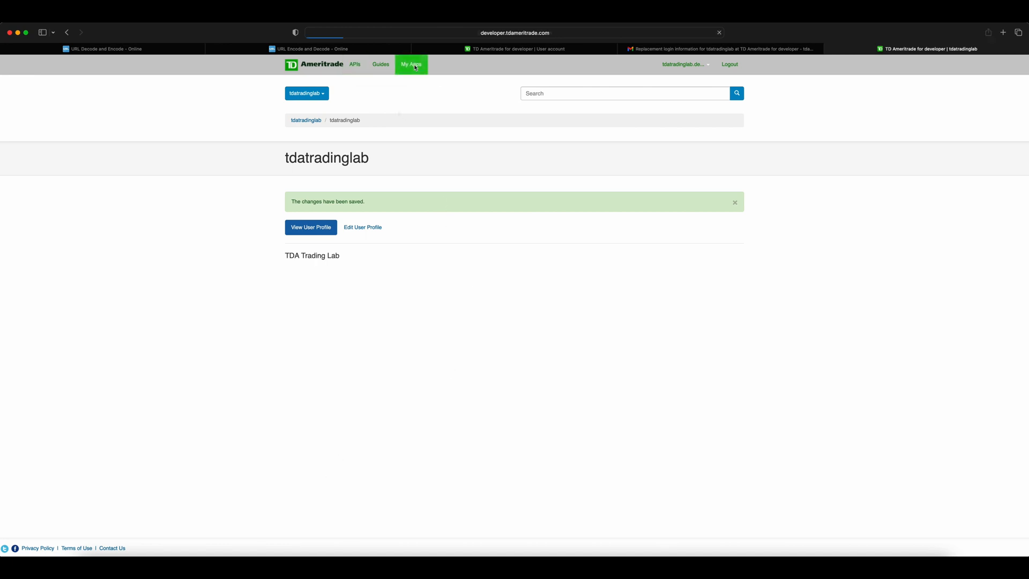
left_click(410, 64)
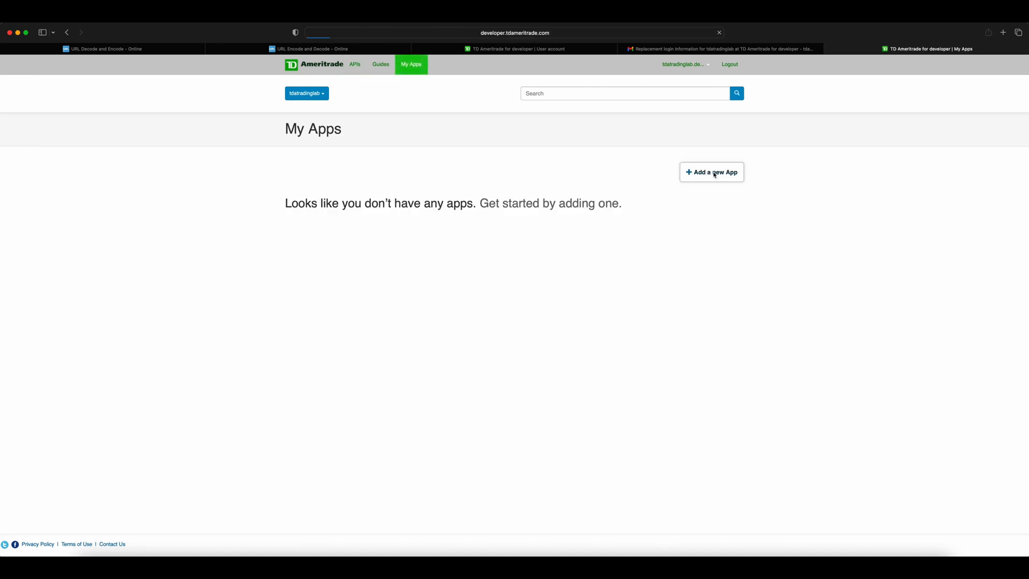
left_click(712, 171)
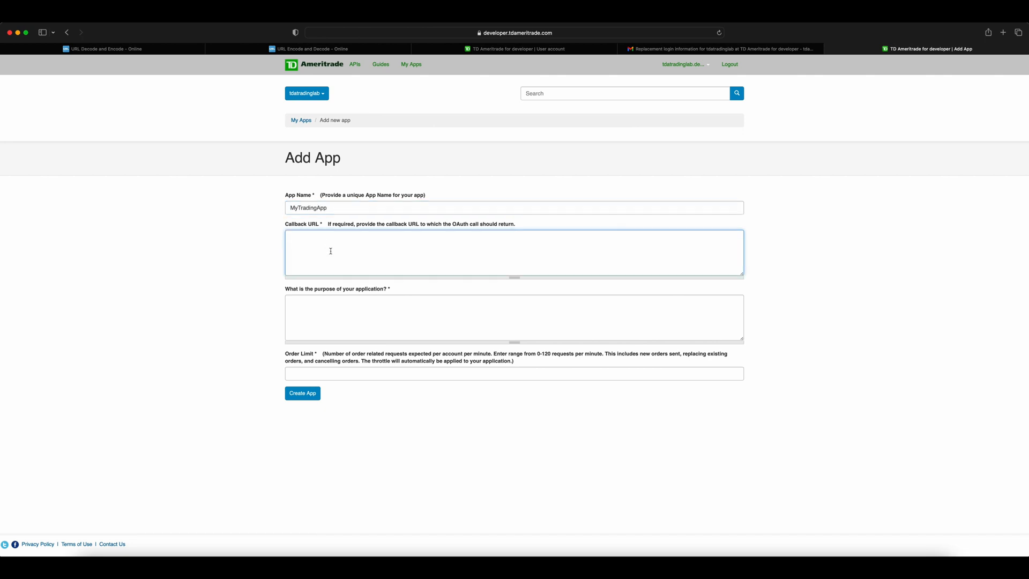
type("http://127.0")
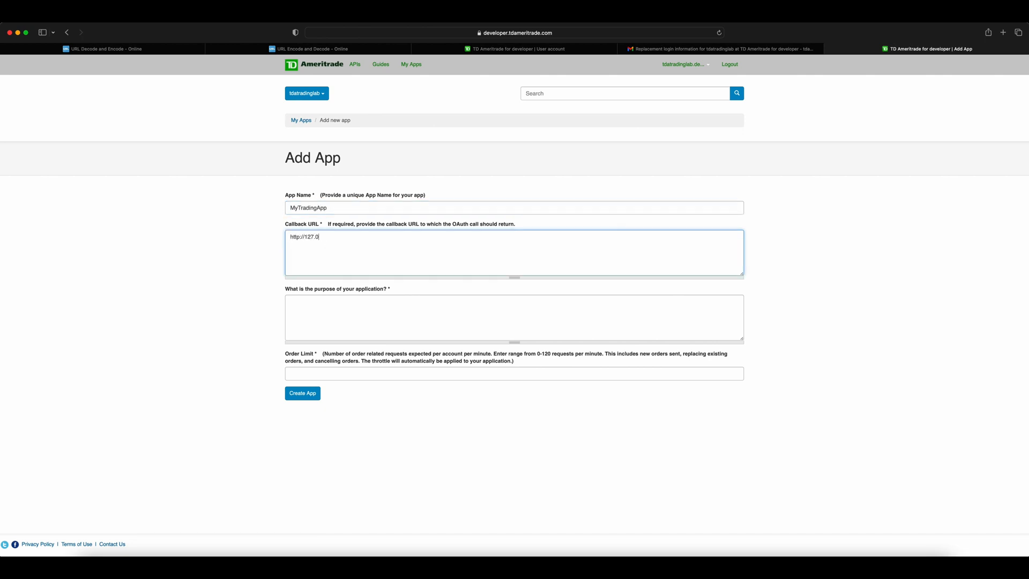
type("Trading automation")
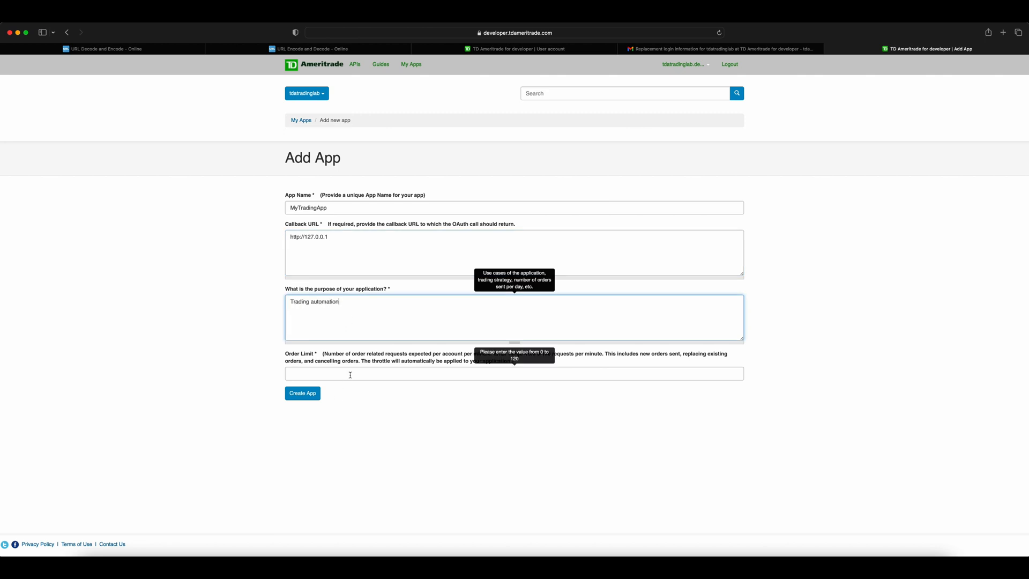
type("20")
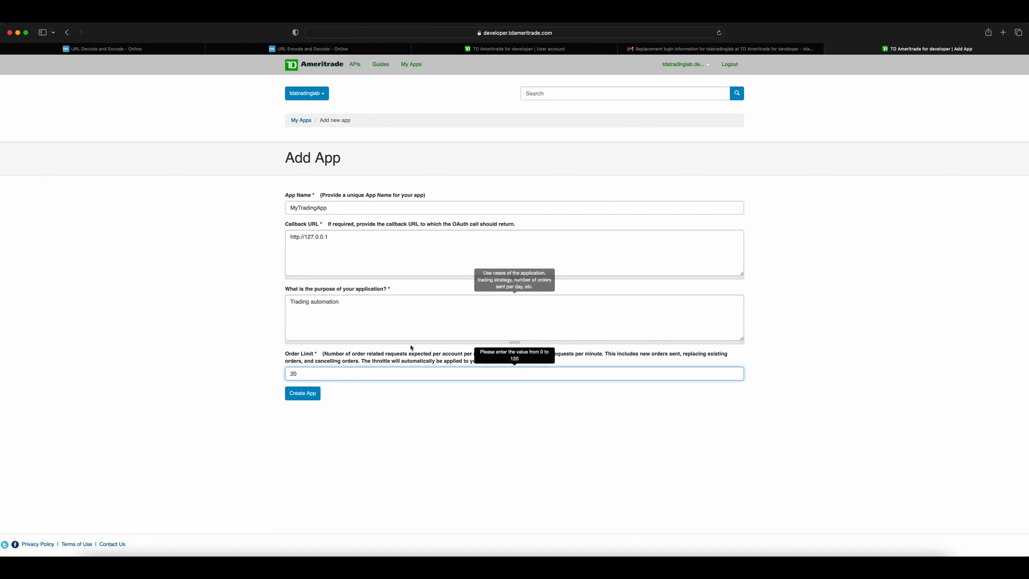
Step: Create MyTradingApp so it appears approved in the My Apps list
left_click(302, 392)
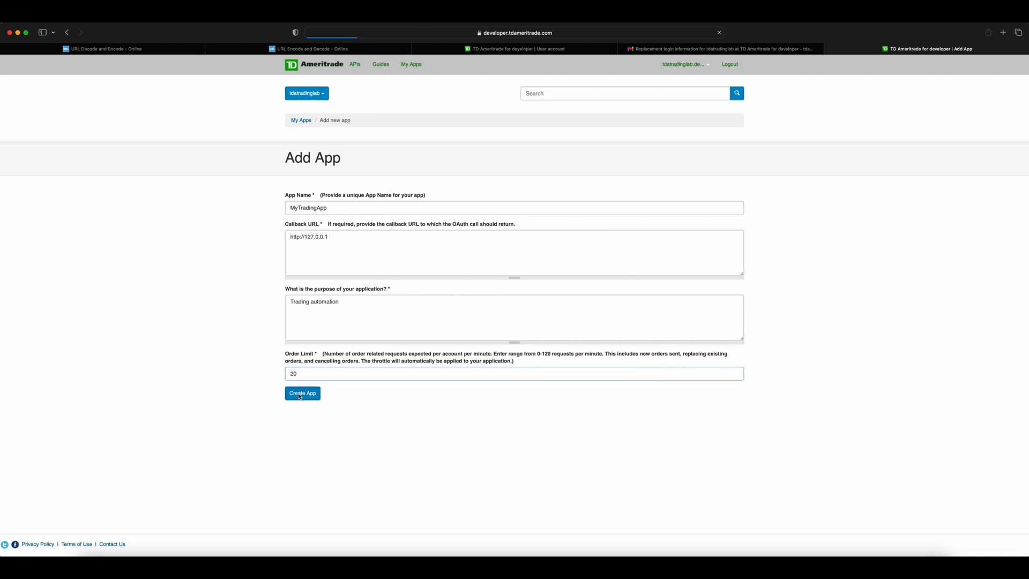
left_click(302, 392)
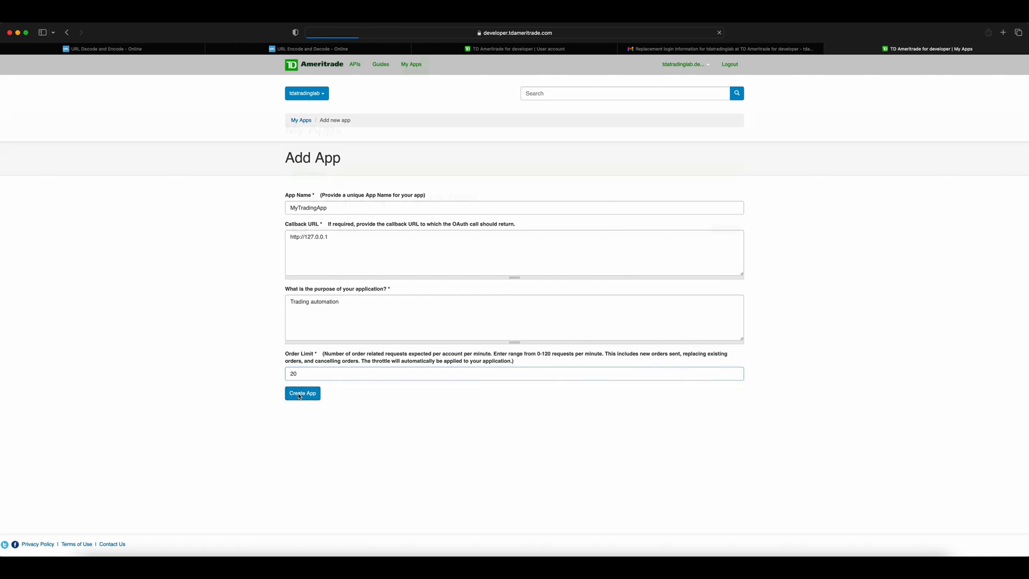
left_click(302, 392)
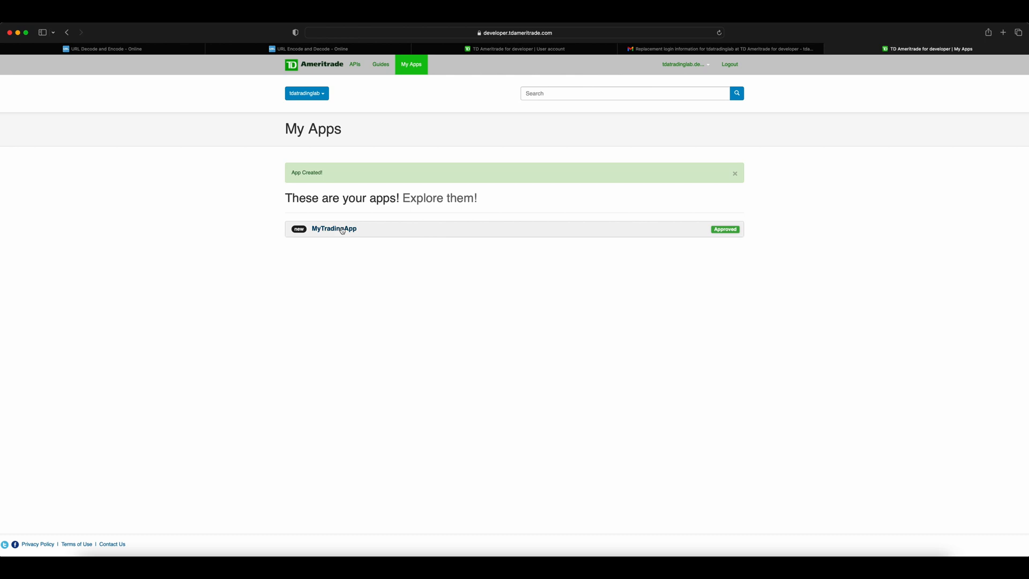
Step: Copy MyTradingApp's consumer key and view its details with the local callback URL
left_click(334, 228)
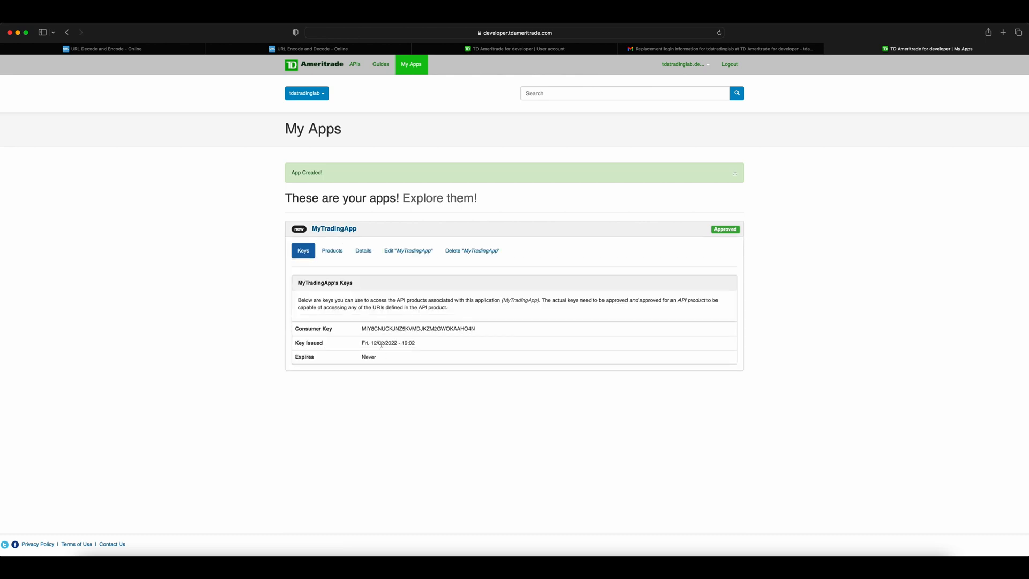
double_click(418, 328)
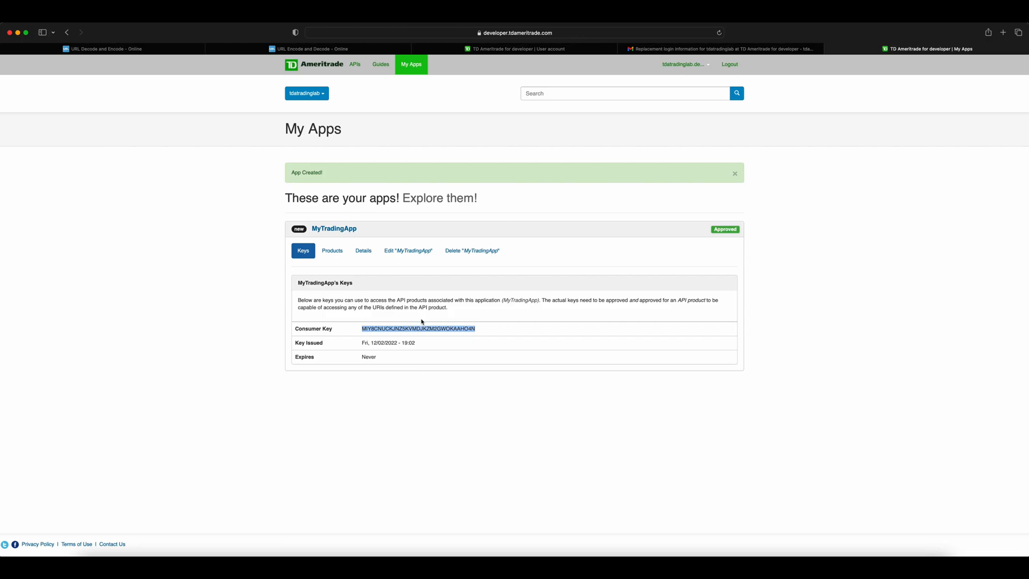
left_click(363, 250)
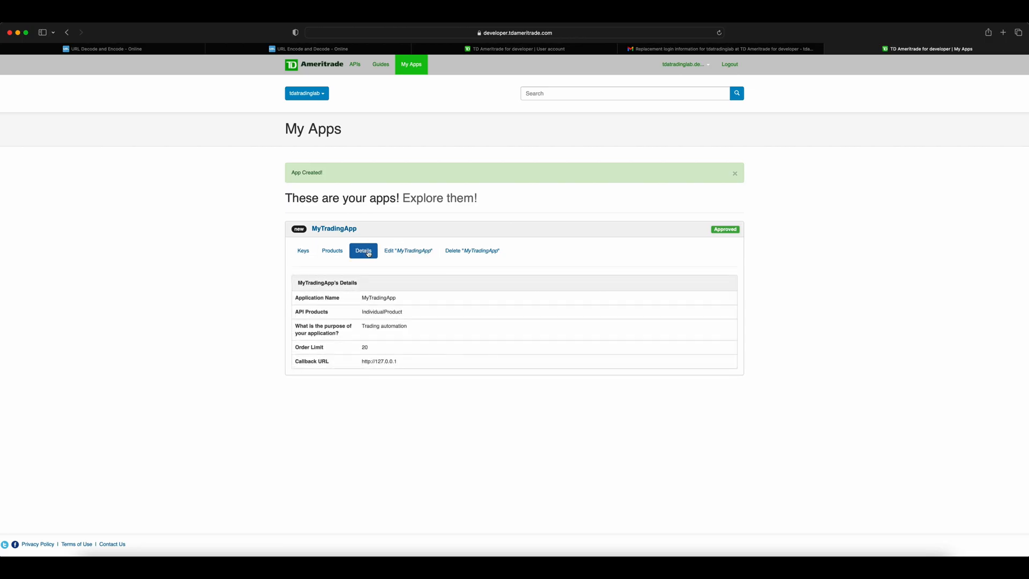
mouse_move(400, 369)
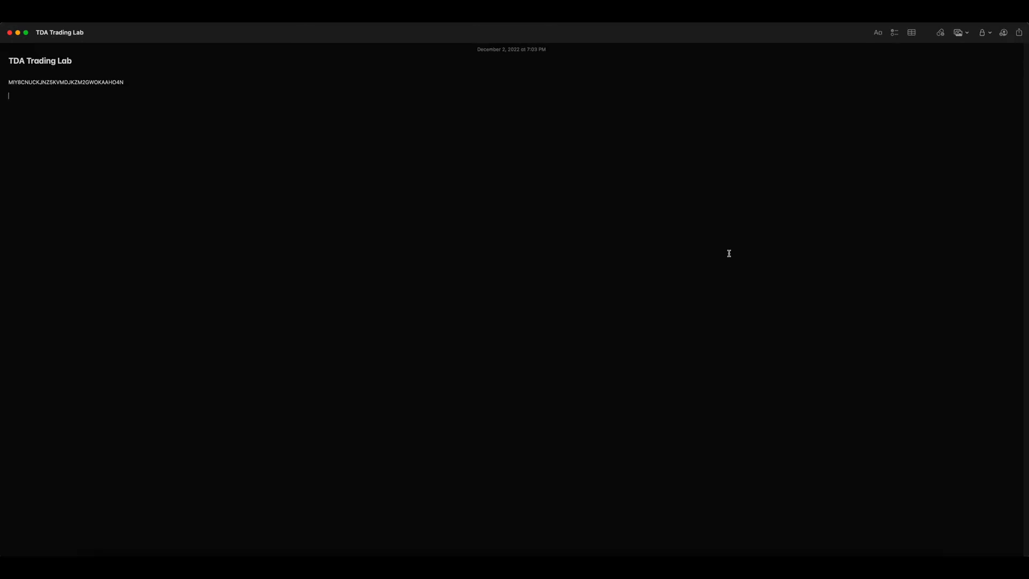
Step: Write the auth.tdameritrade.com authorization URL with response_type=code and the 127. redirect_uri in the note
type("https://auth.tdameritrade.com/auth?response_type=code&redirect_uri=https%3A%2F%2F127.0.0.1&client_id=EXAMPLE%40AMER.OAUTHAP")
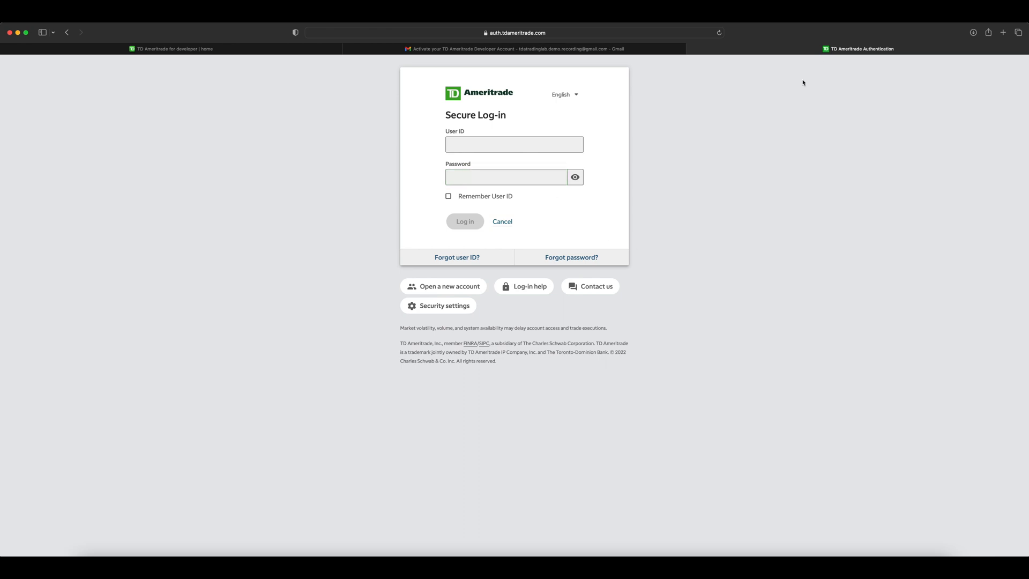
Step: Log in to TD Ameritrade and allow MyTradingApp access to the account
left_click(464, 220)
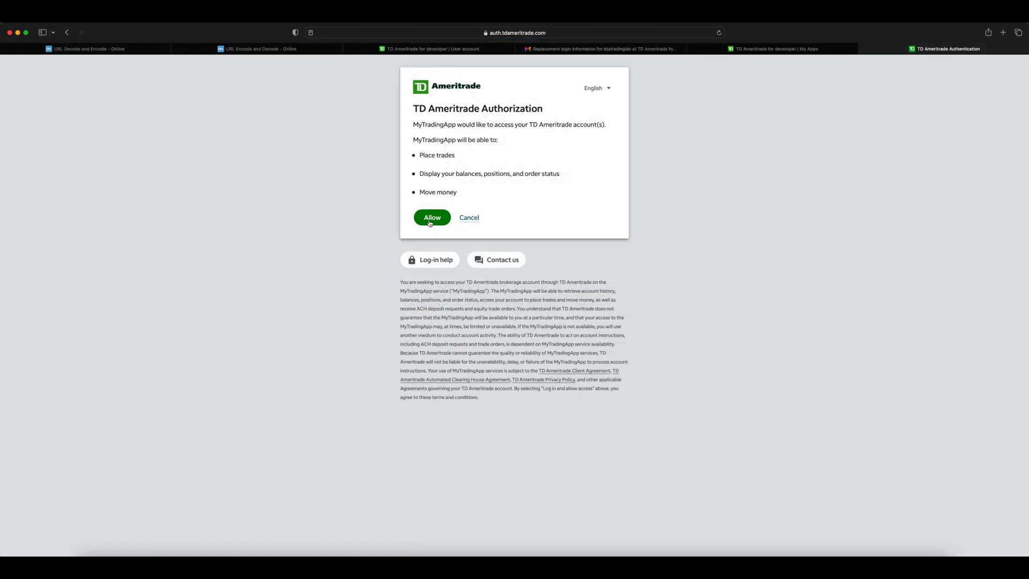
left_click(432, 218)
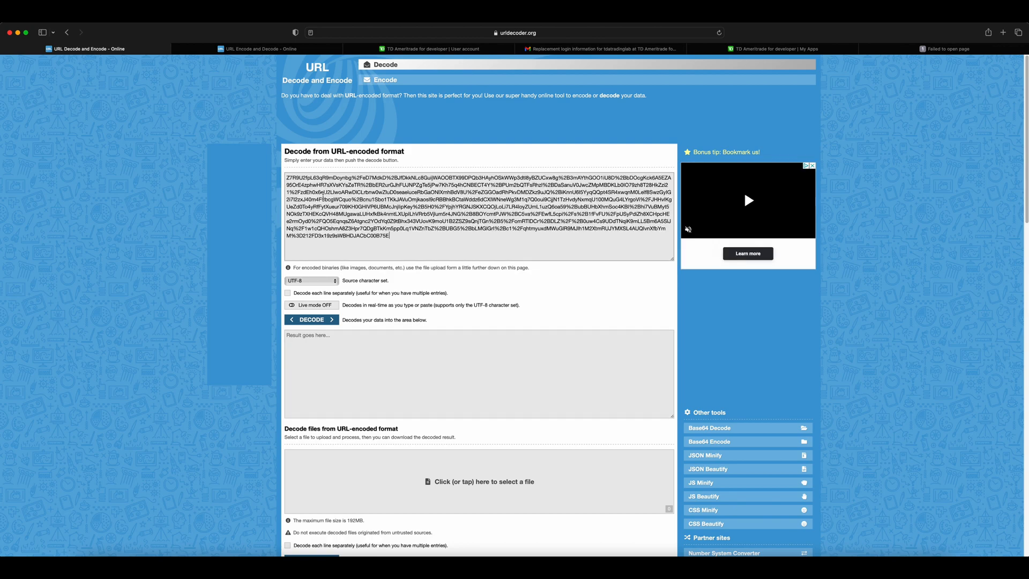
Step: Decode the pasted authorization code and select the full decoded result
left_click(311, 319)
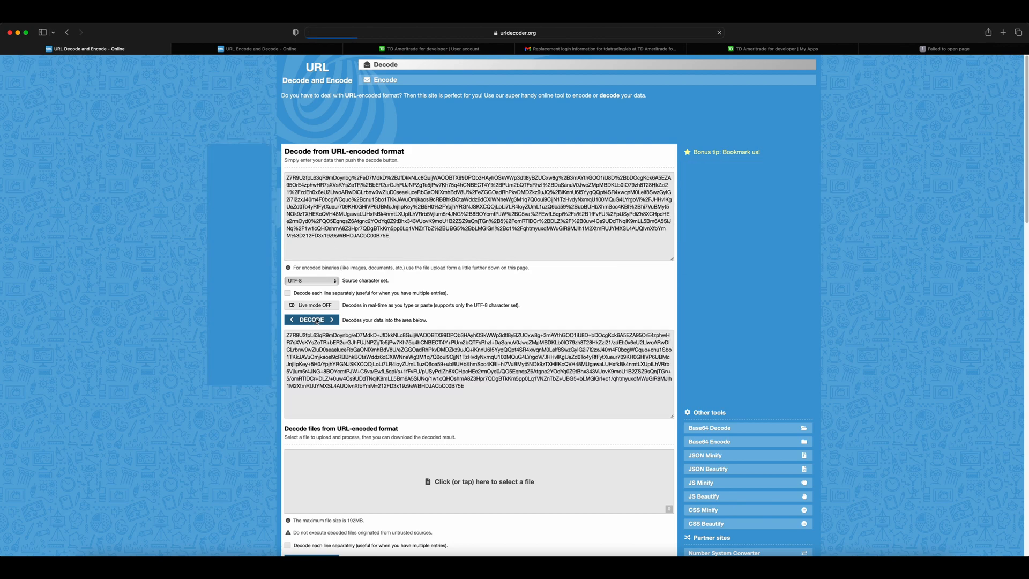
triple_click(478, 355)
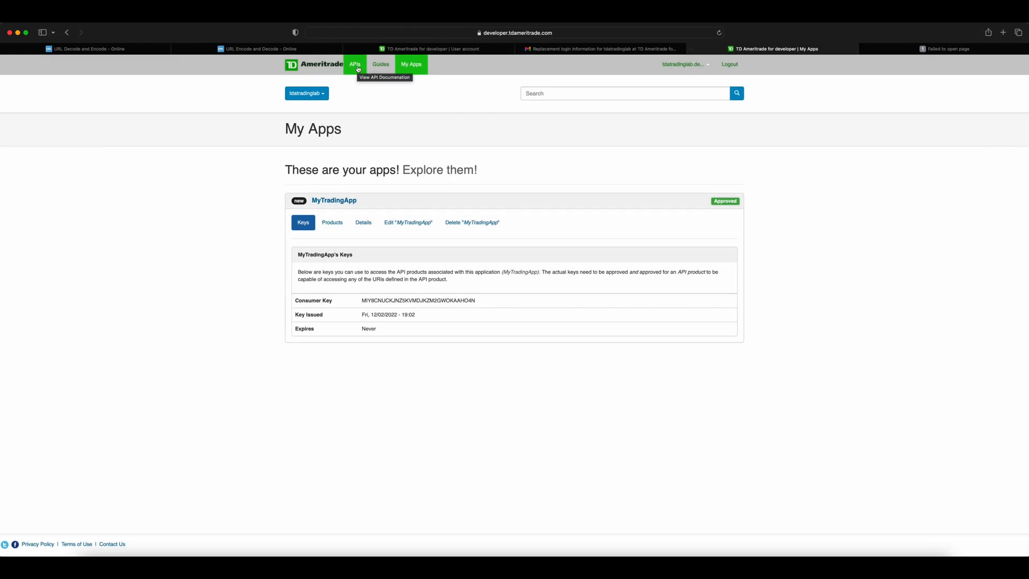
Step: Navigate from APIs to Authentication and the Post Access Token endpoint page
left_click(355, 64)
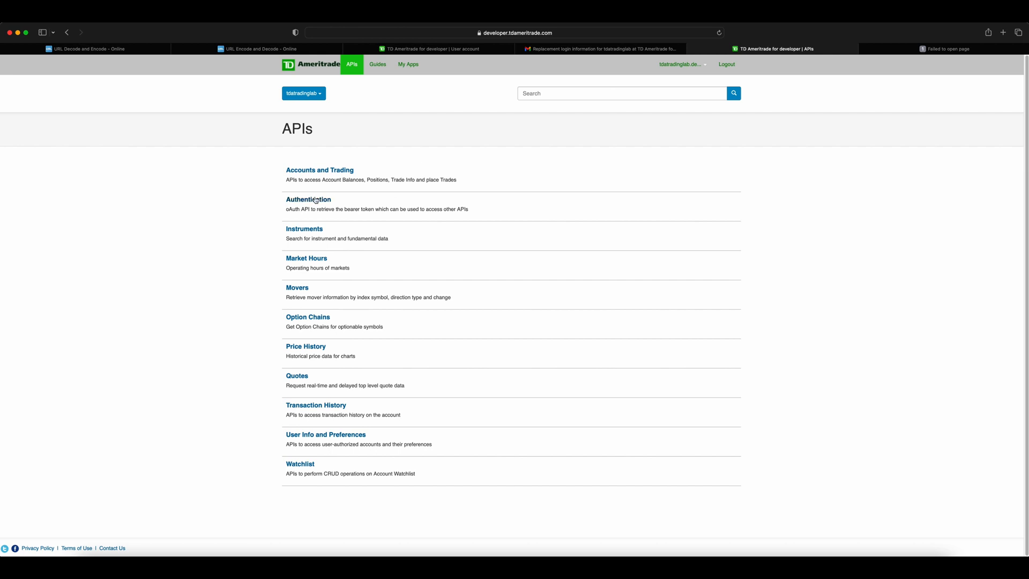
left_click(308, 199)
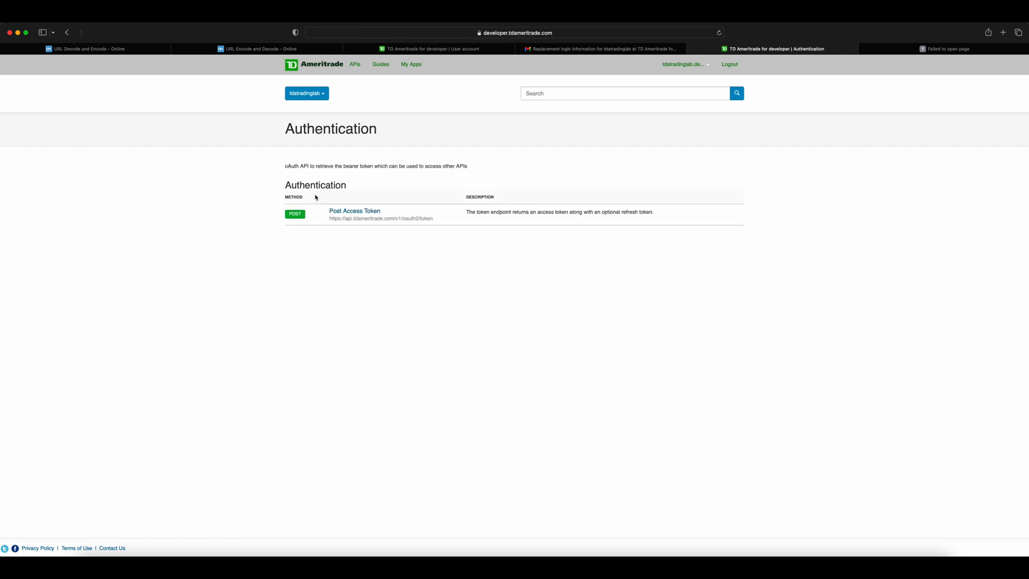
left_click(355, 211)
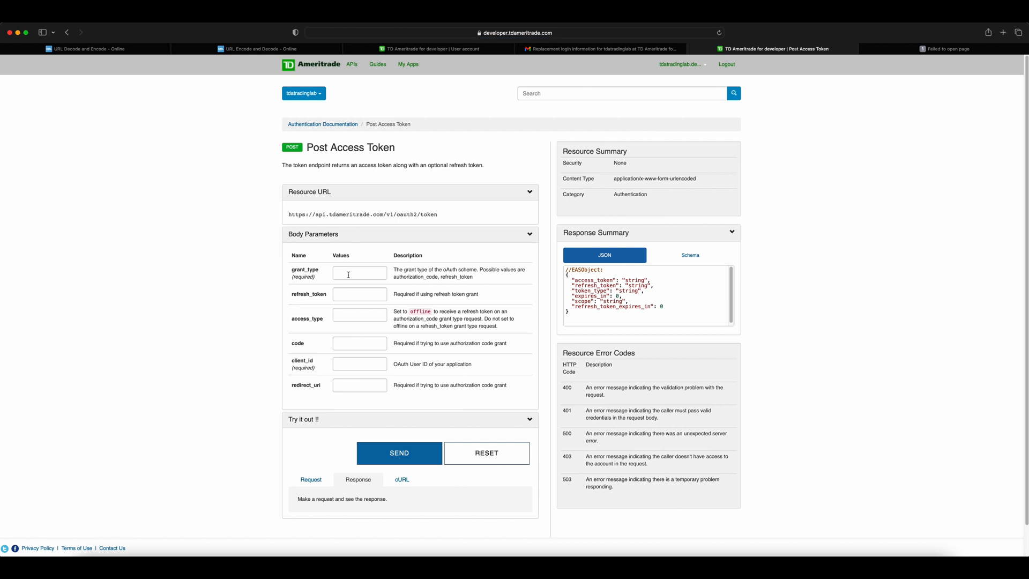
double_click(414, 276)
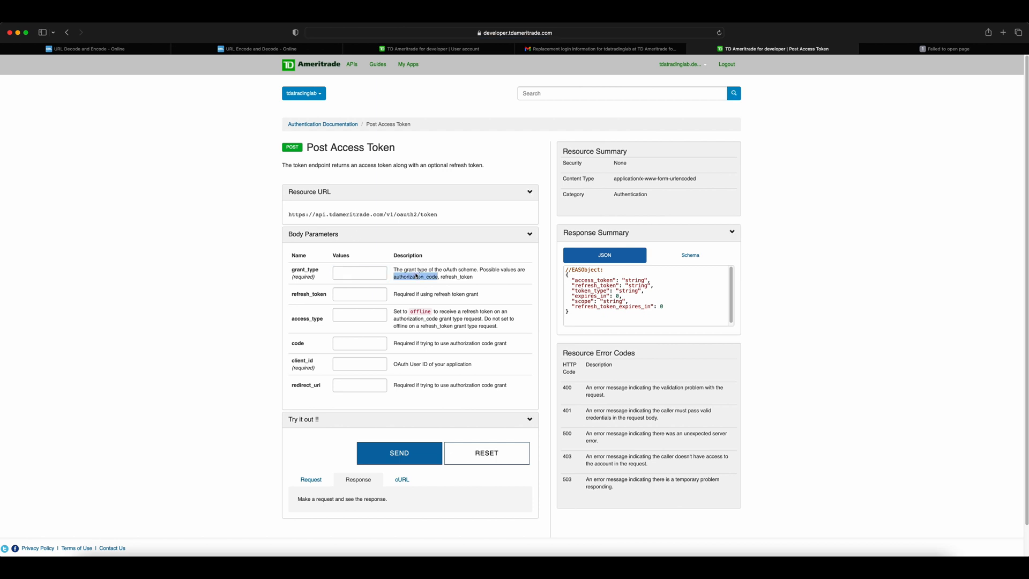
left_click(359, 272)
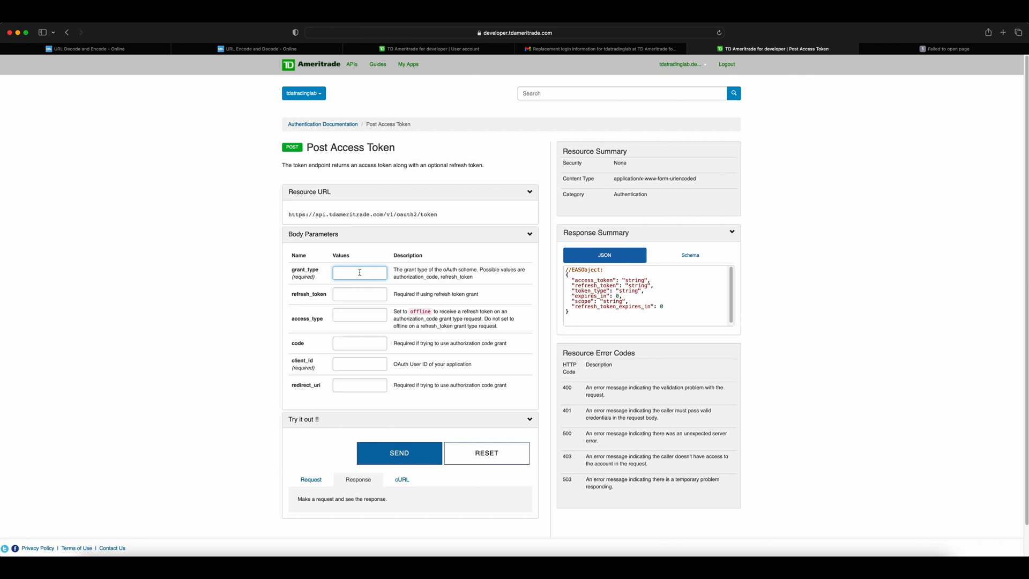
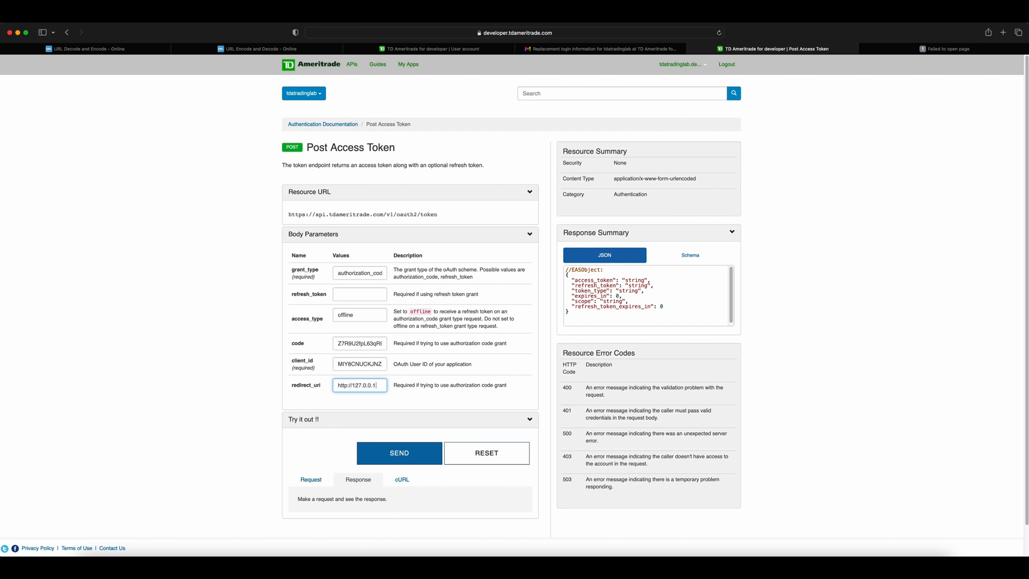
mouse_move(408, 442)
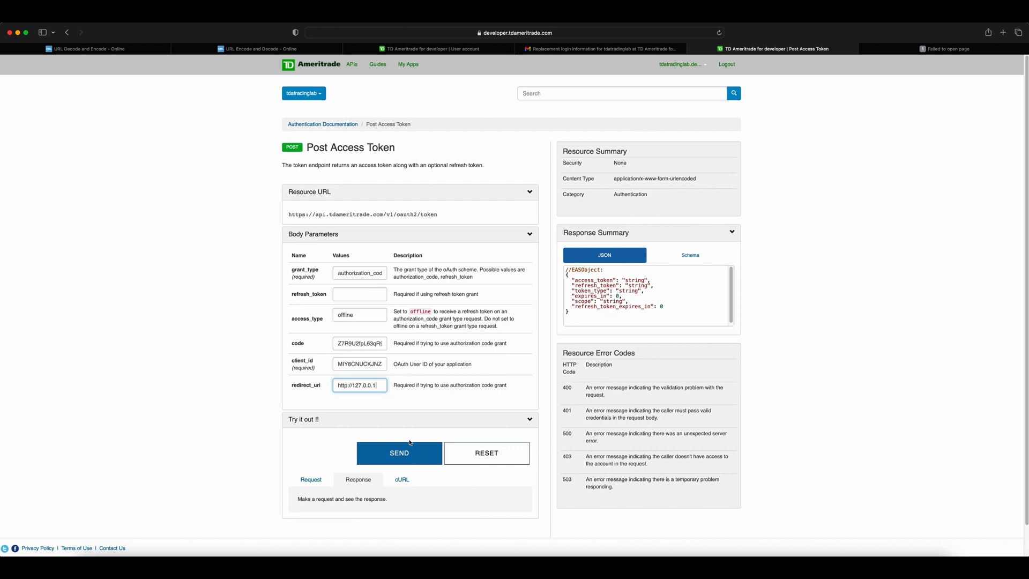
Step: Send the token request and view the 200 OK response with access and refresh tokens
left_click(398, 452)
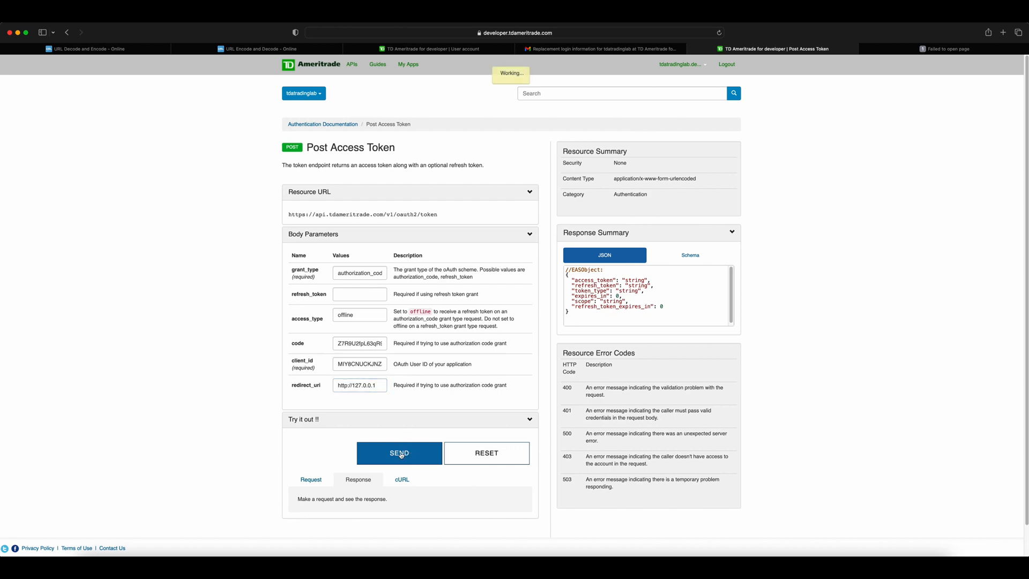
left_click(399, 452)
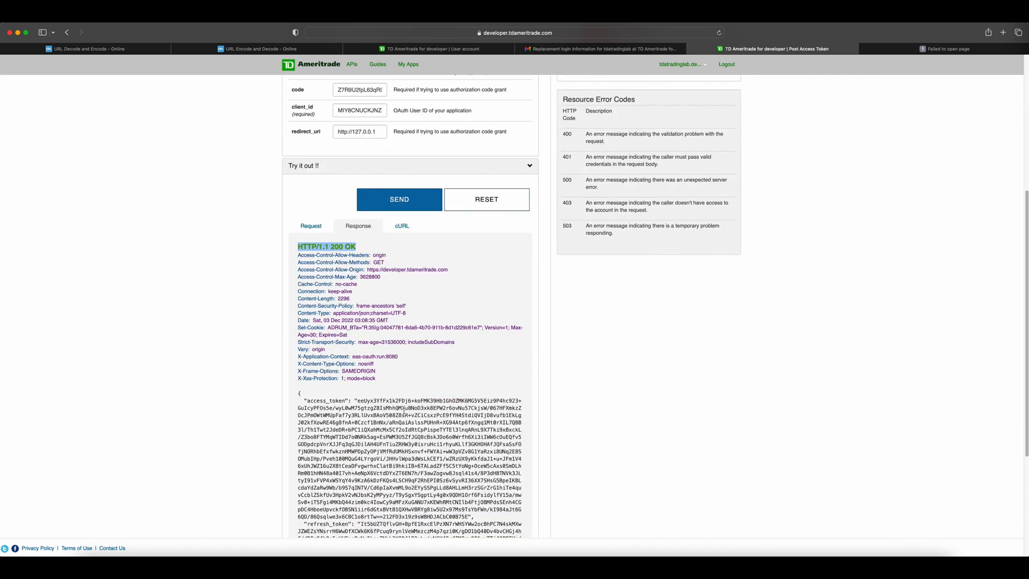
scroll("down", 3)
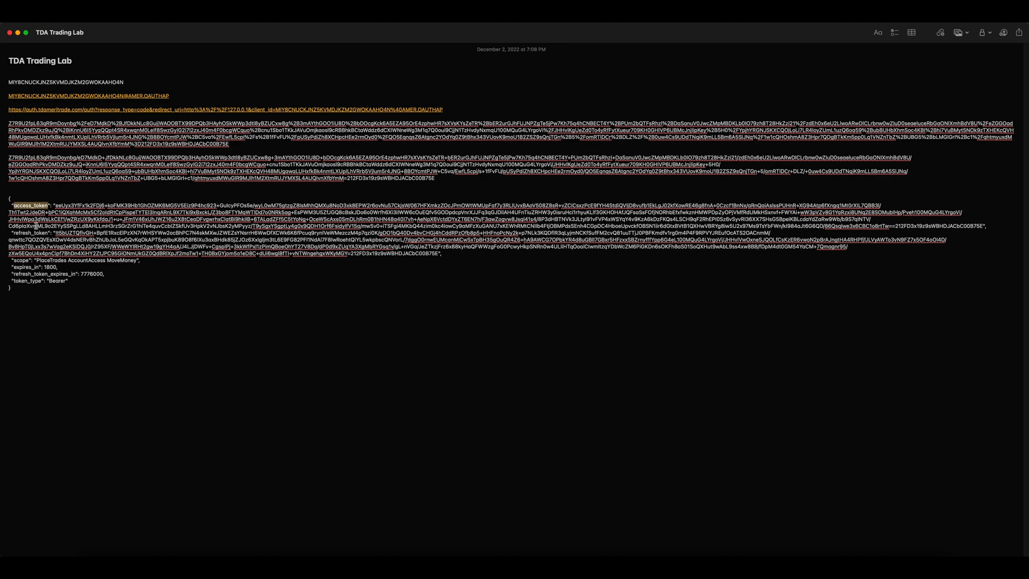
Step: Select the access_token value in the saved response note for copying
double_click(30, 232)
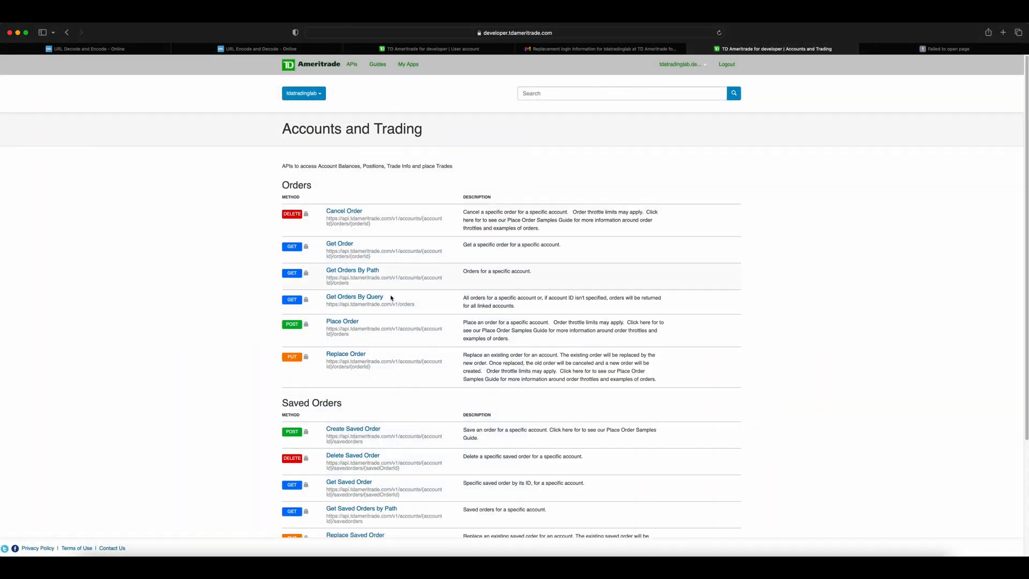
Step: Go to the Get Accounts endpoint under Accounts on the Accounts and Trading page
scroll("down", 3)
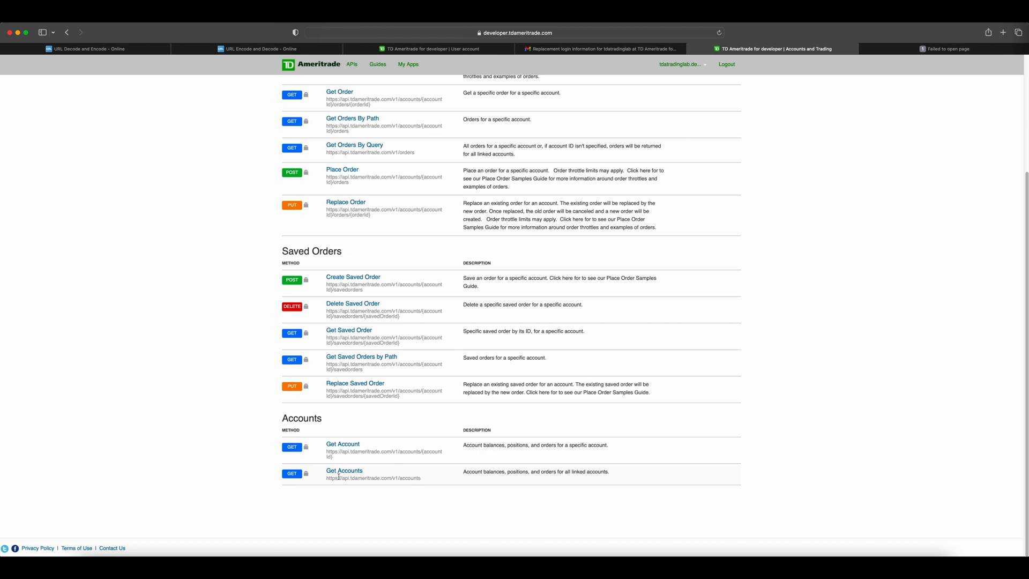
left_click(344, 470)
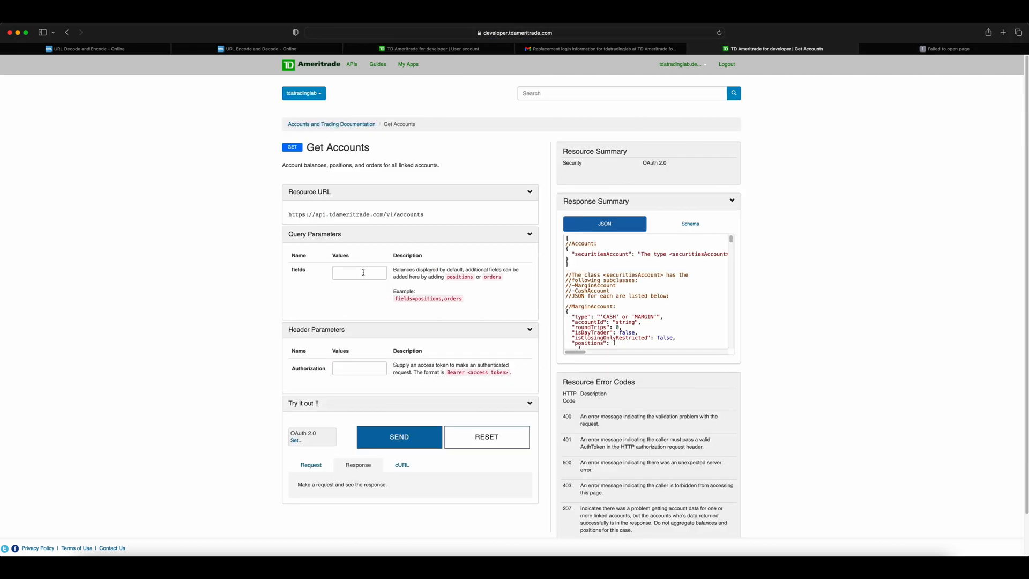
Step: Send Get Accounts with fields 'positions' and Authorization 'Bearer <access token>', returning HTTP 200
left_click(359, 273)
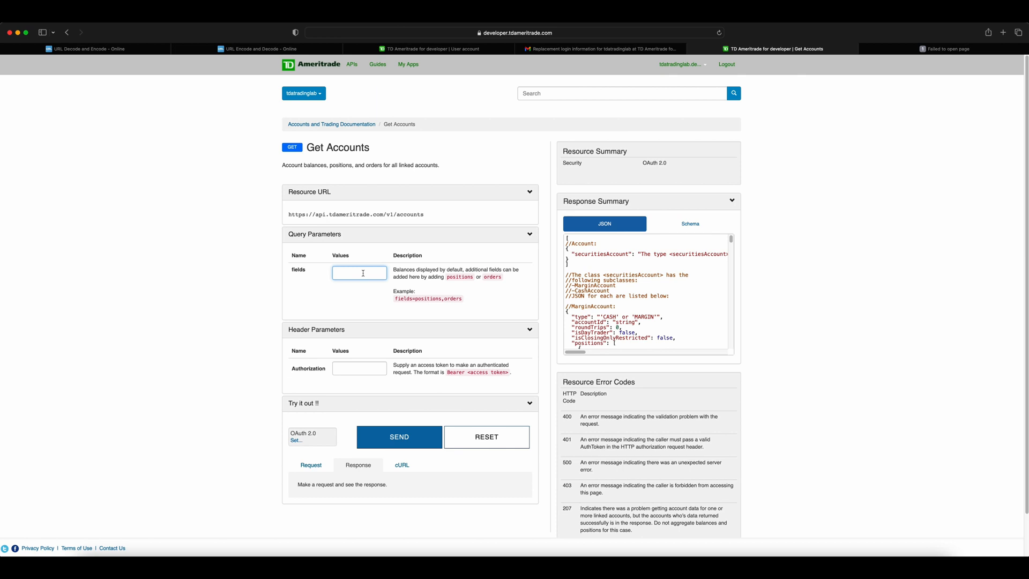
type("positions")
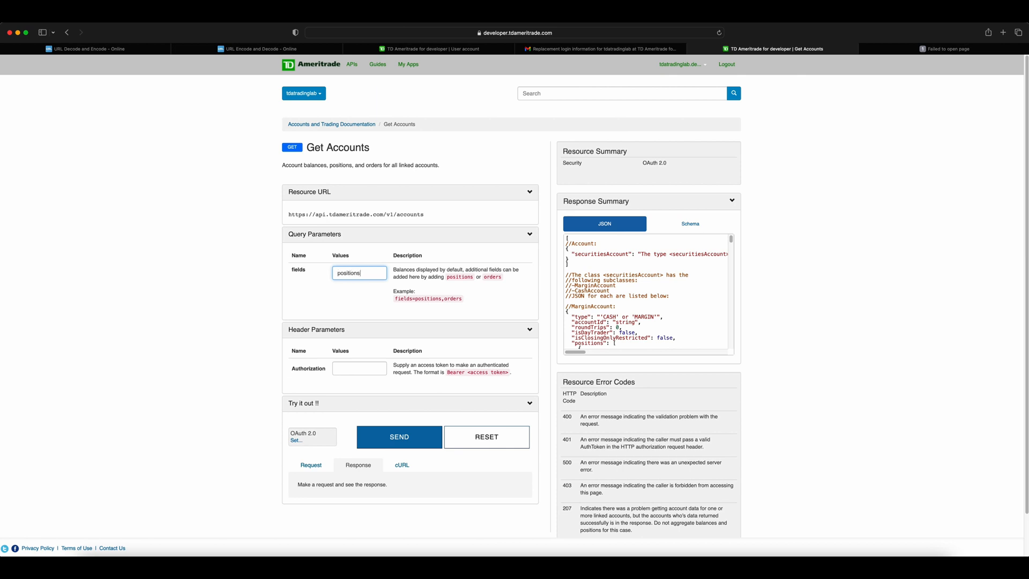
left_click(359, 368)
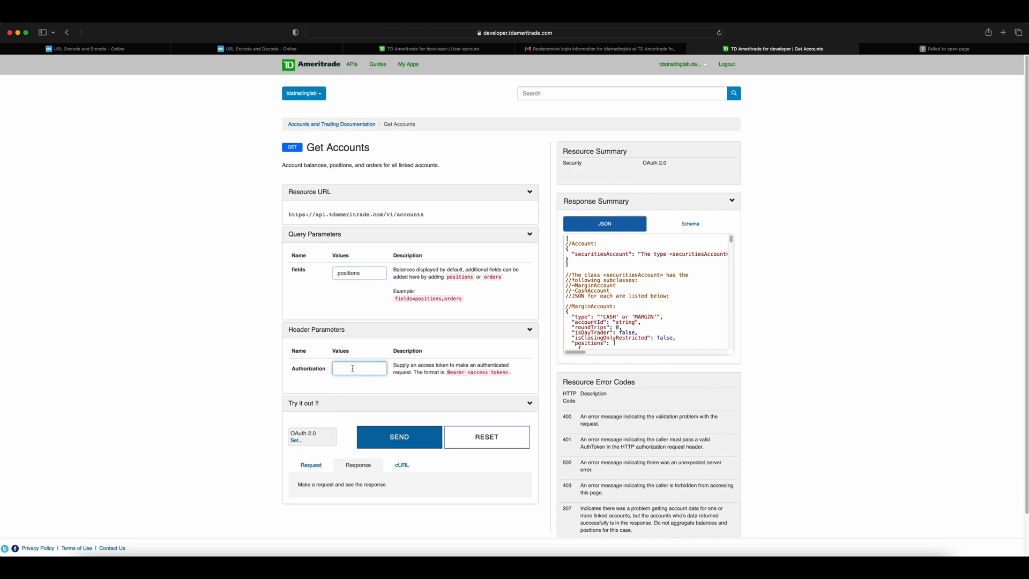
type("Bear")
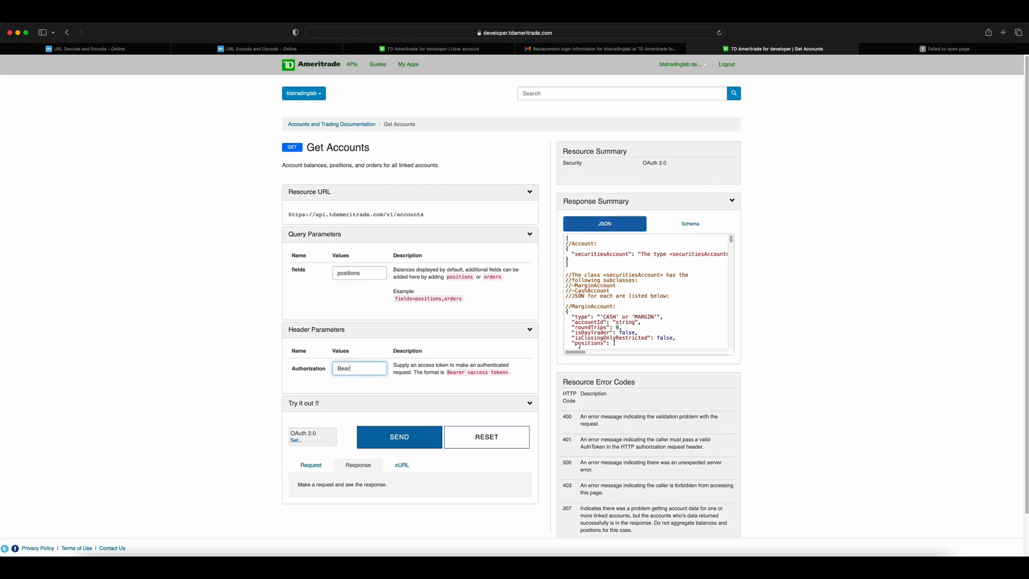
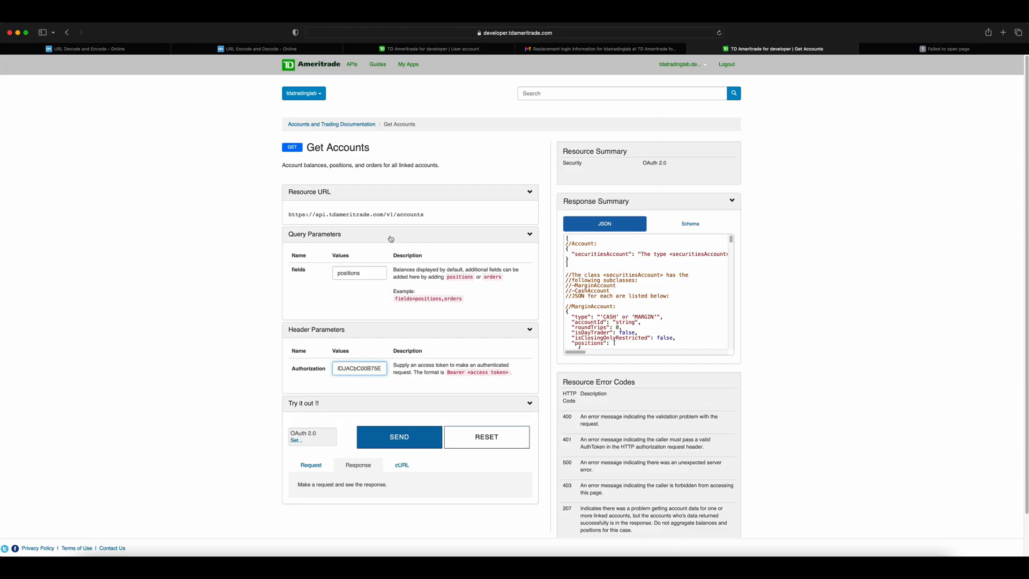
left_click(398, 436)
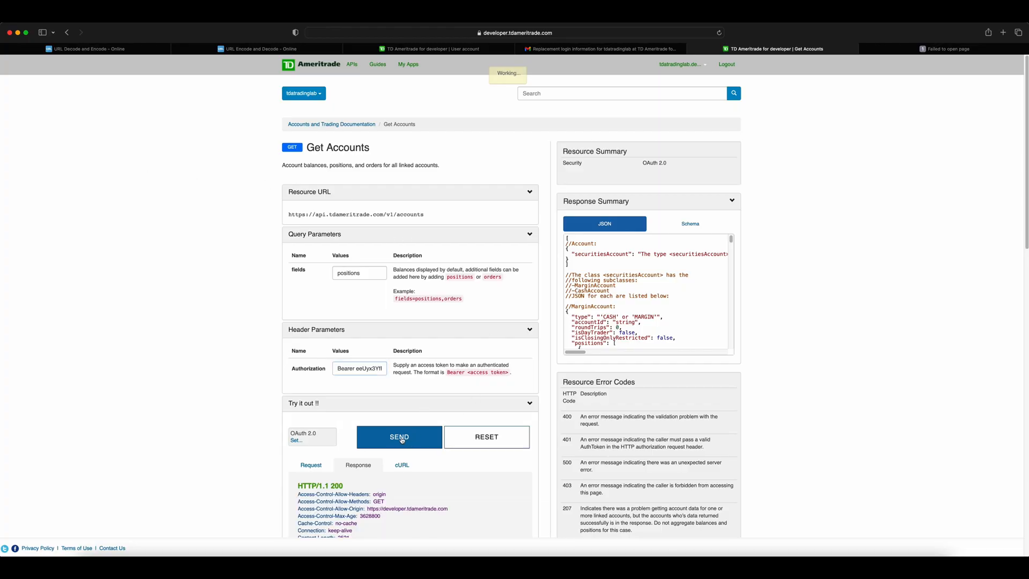
Step: Scroll through the account balances JSON showing initial, current and projected balances
scroll("down", 3)
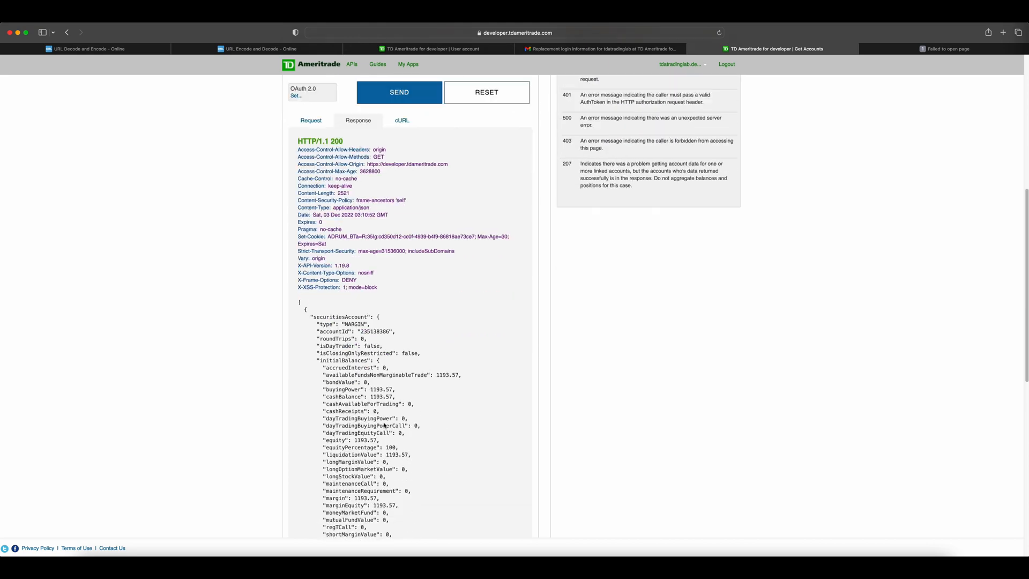
scroll("down", 3)
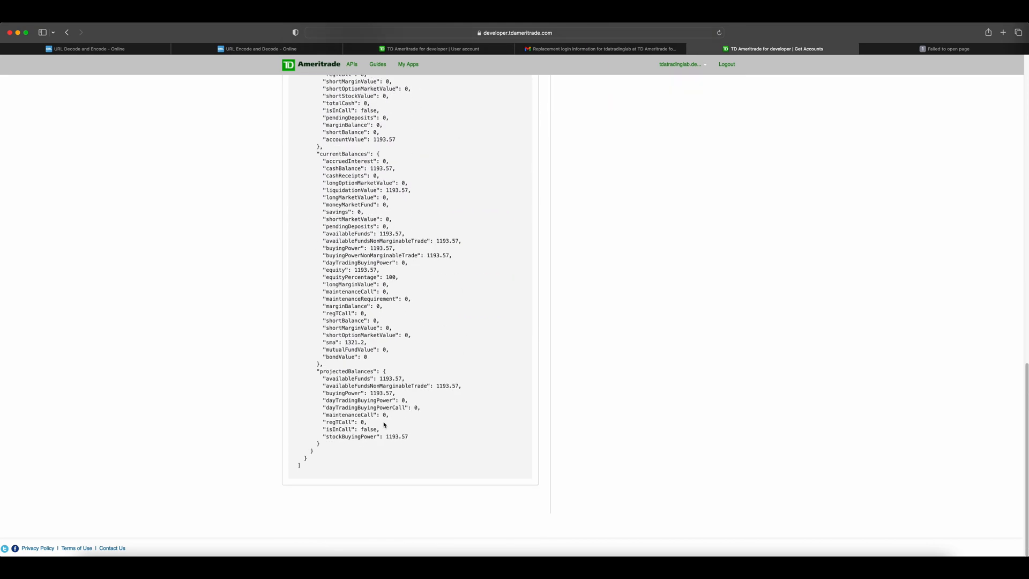
scroll("up", 3)
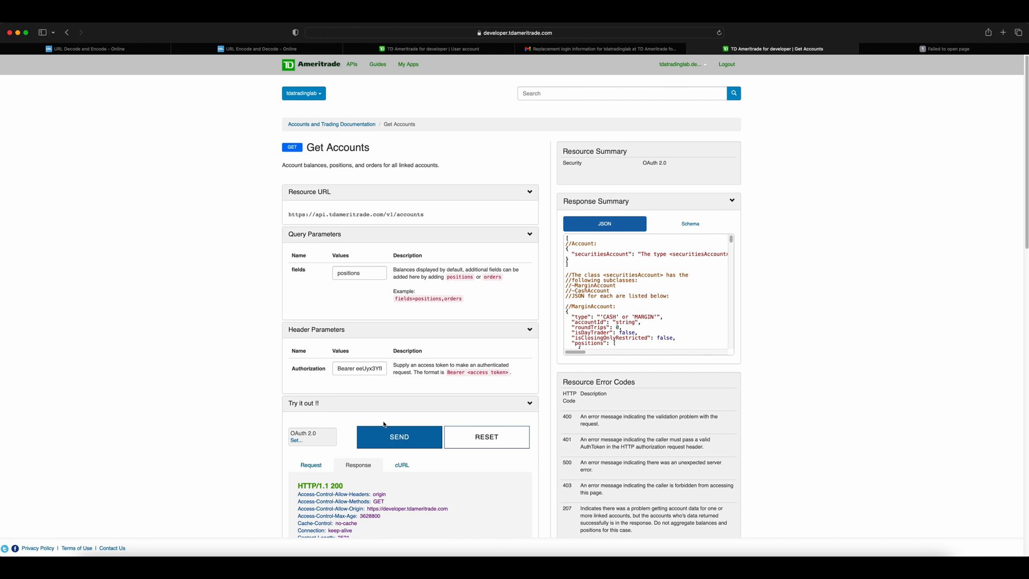
mouse_move(385, 421)
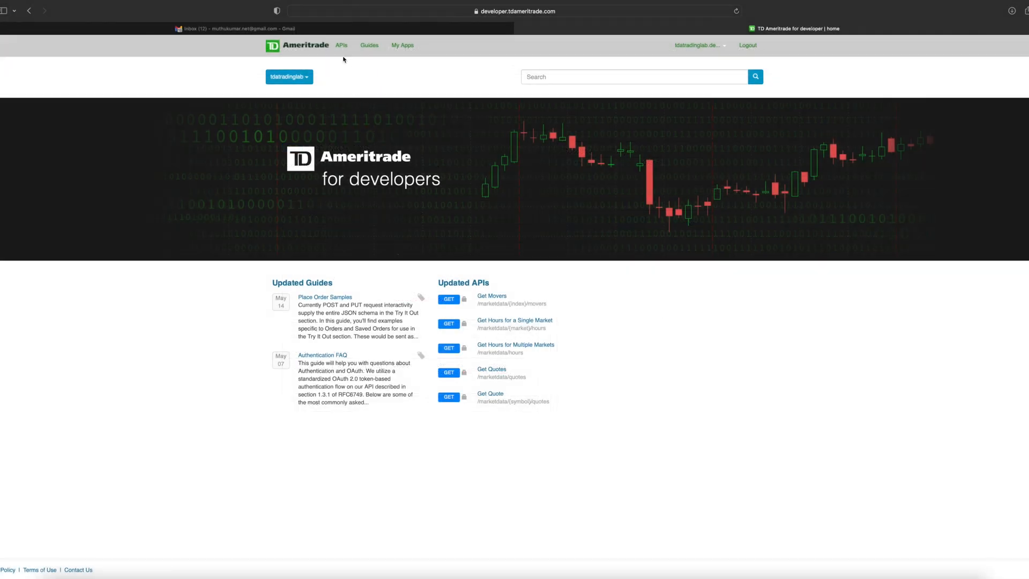
Step: Return via APIs and Authentication to the Post Access Token page, ready at grant_type
left_click(340, 45)
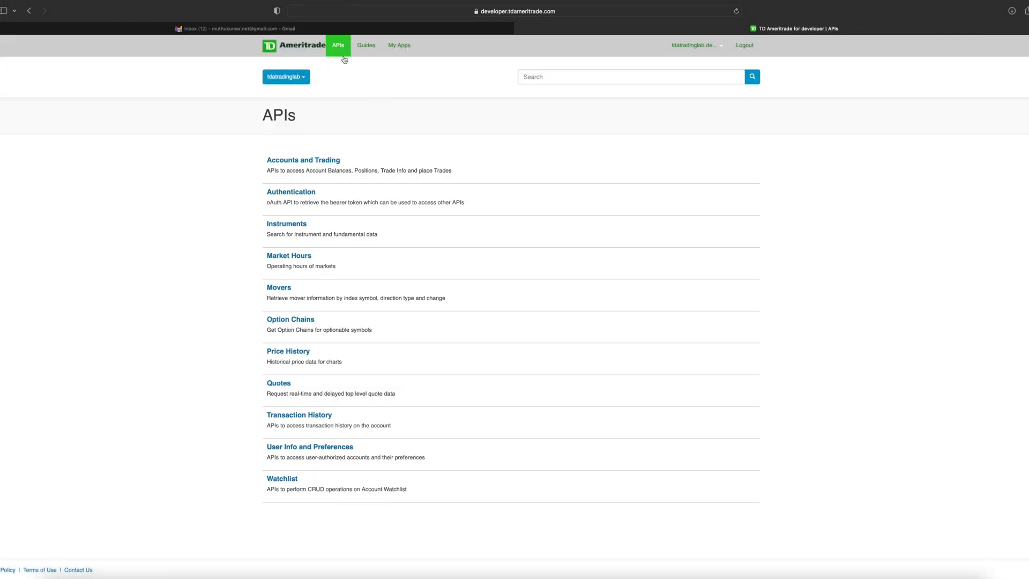
left_click(290, 191)
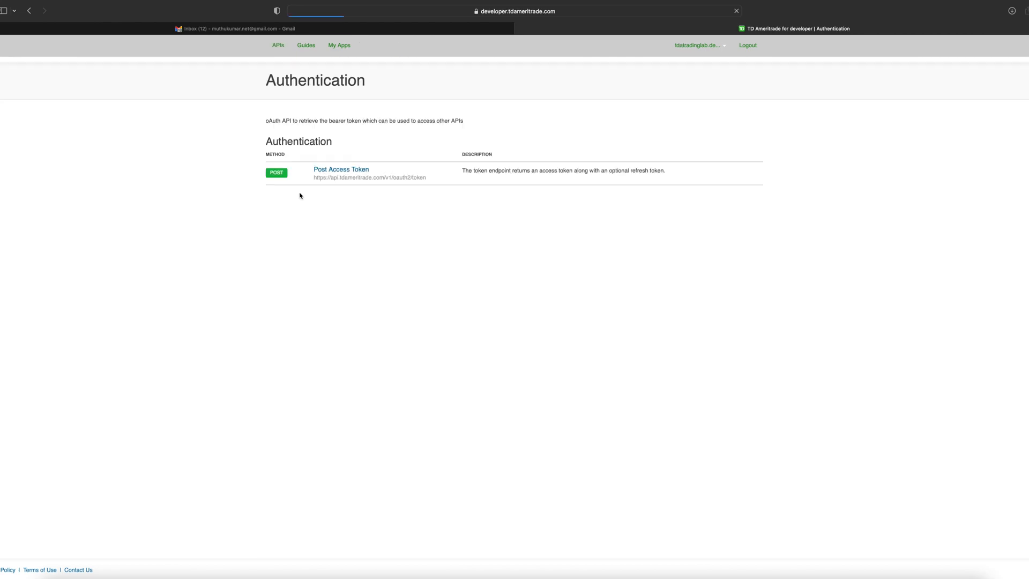
left_click(340, 170)
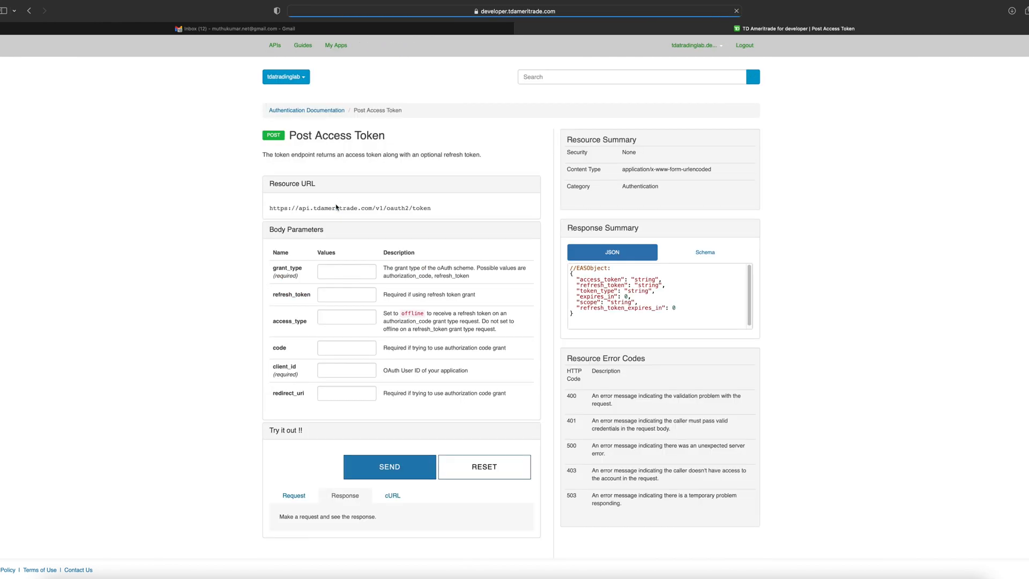
left_click(346, 271)
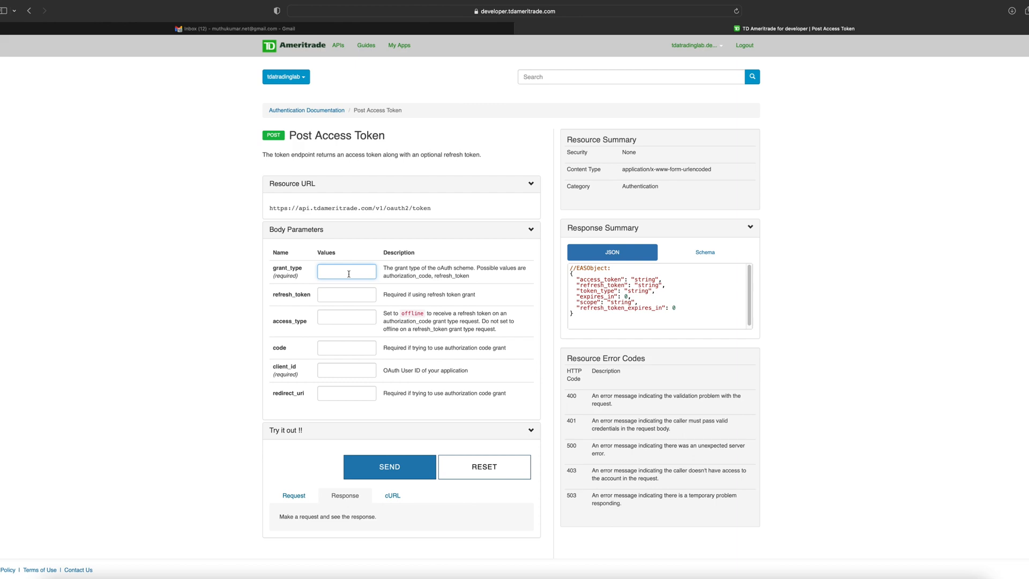
Step: Send a refresh_token grant with the refresh token and client_id, receiving a new access token (200 OK)
type("refresh_token")
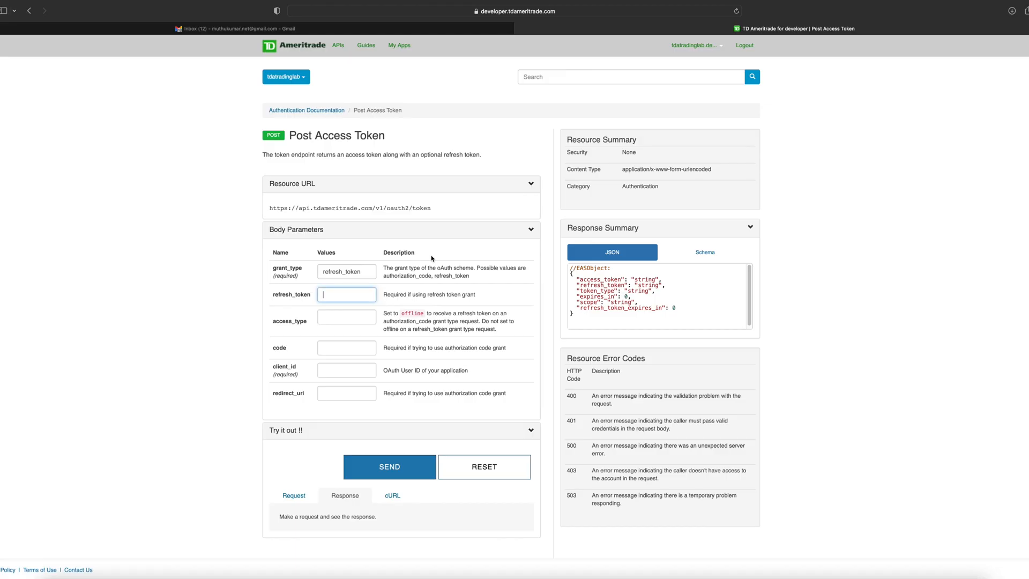
left_click(346, 370)
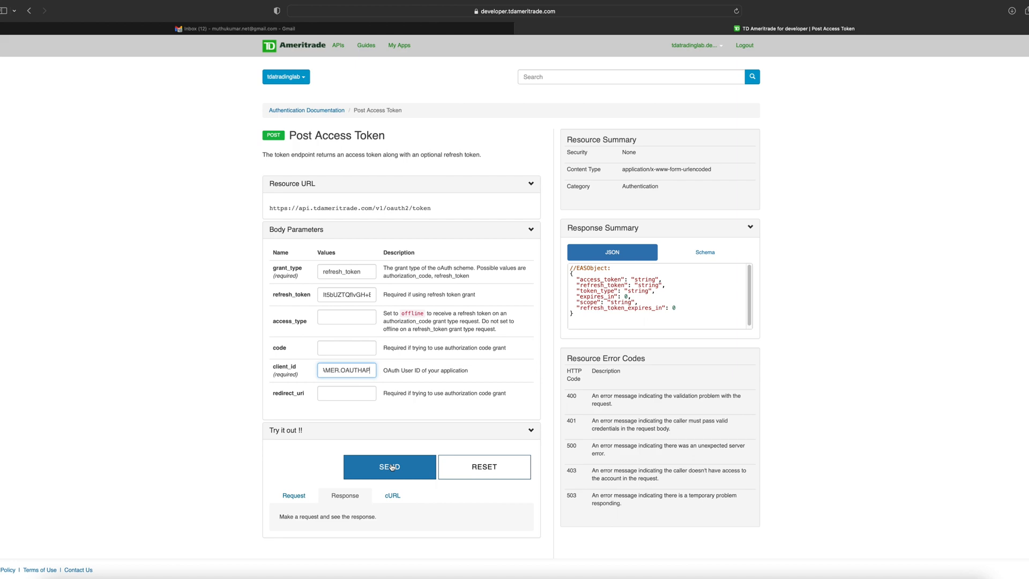
left_click(388, 466)
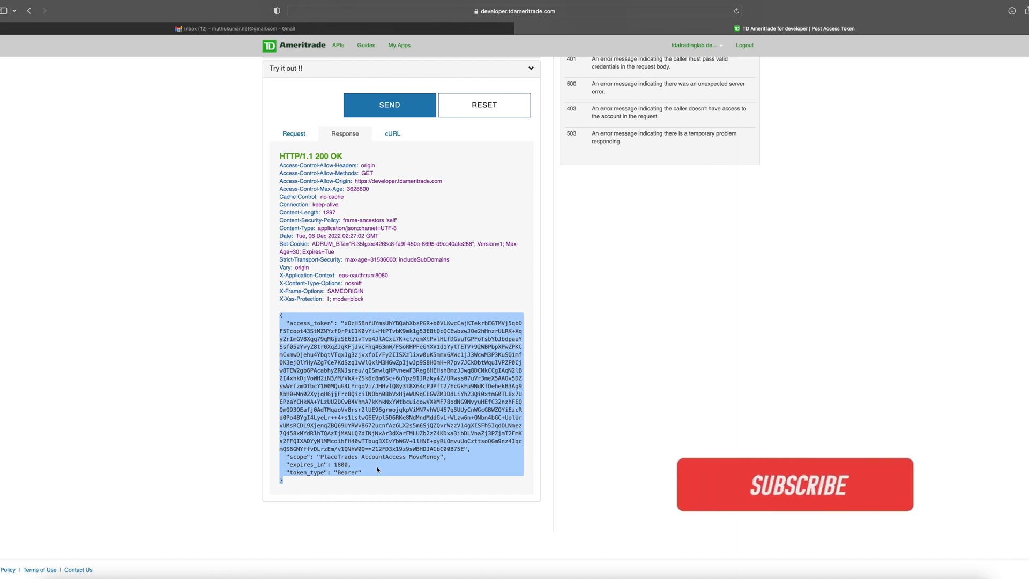
left_click(794, 485)
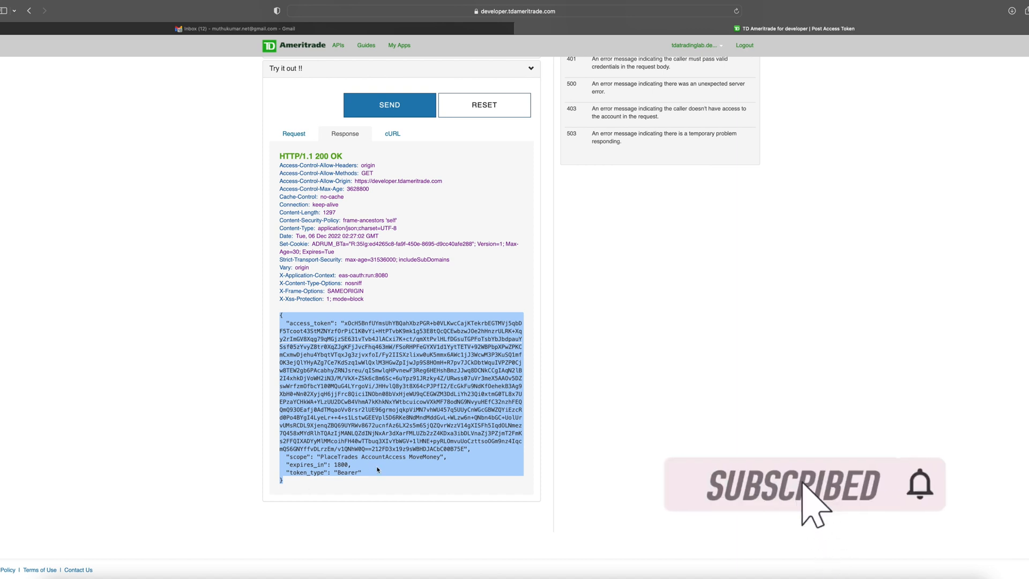